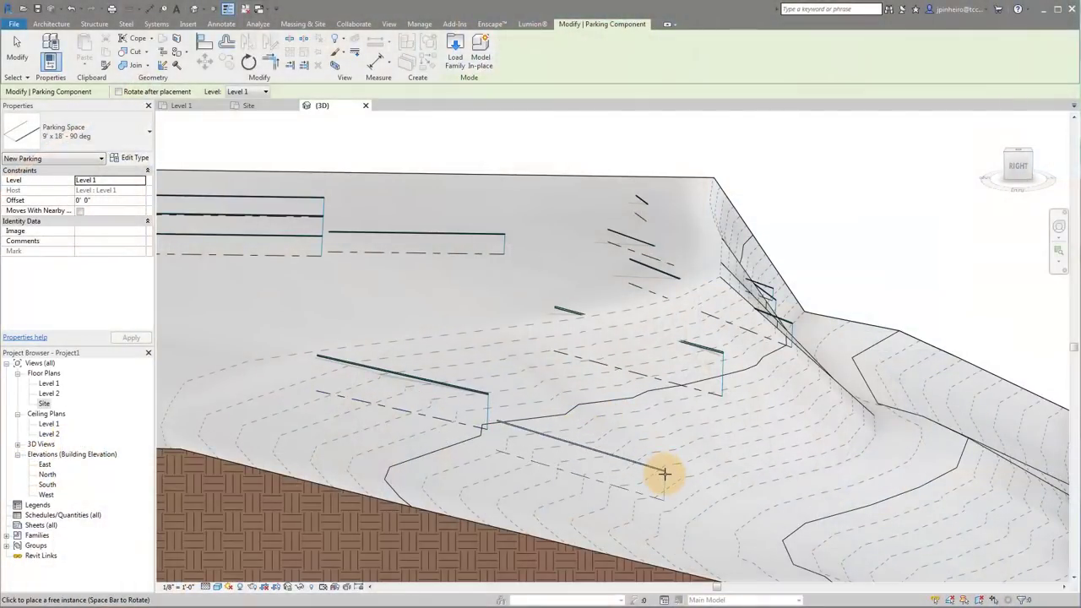
- Orbit the 3D view to look over the cleared sloped terrain
left_click_drag(666, 475, 804, 436)
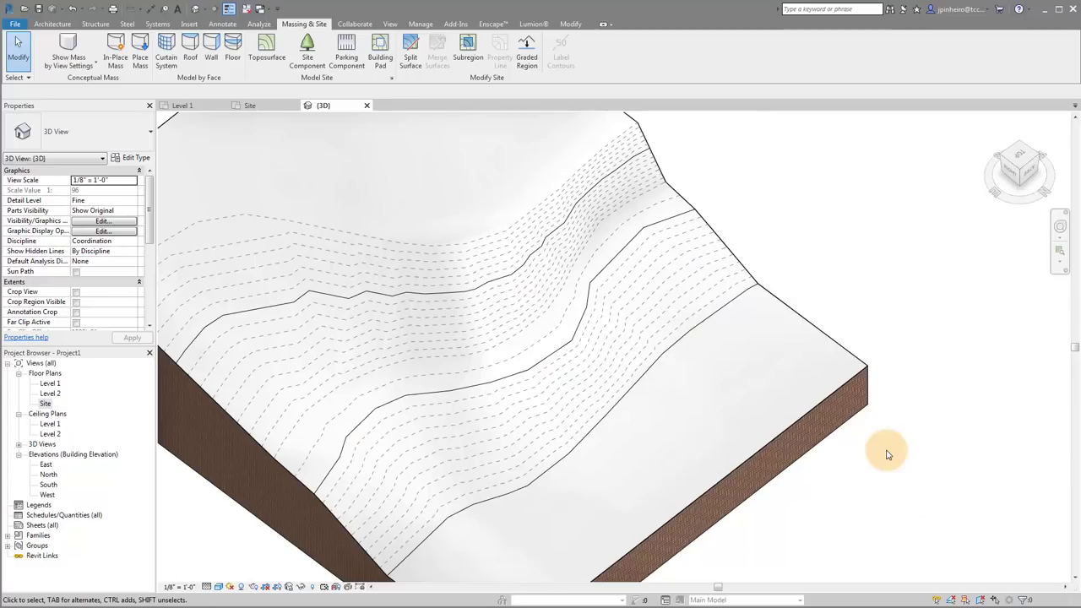
left_click_drag(887, 453, 777, 375)
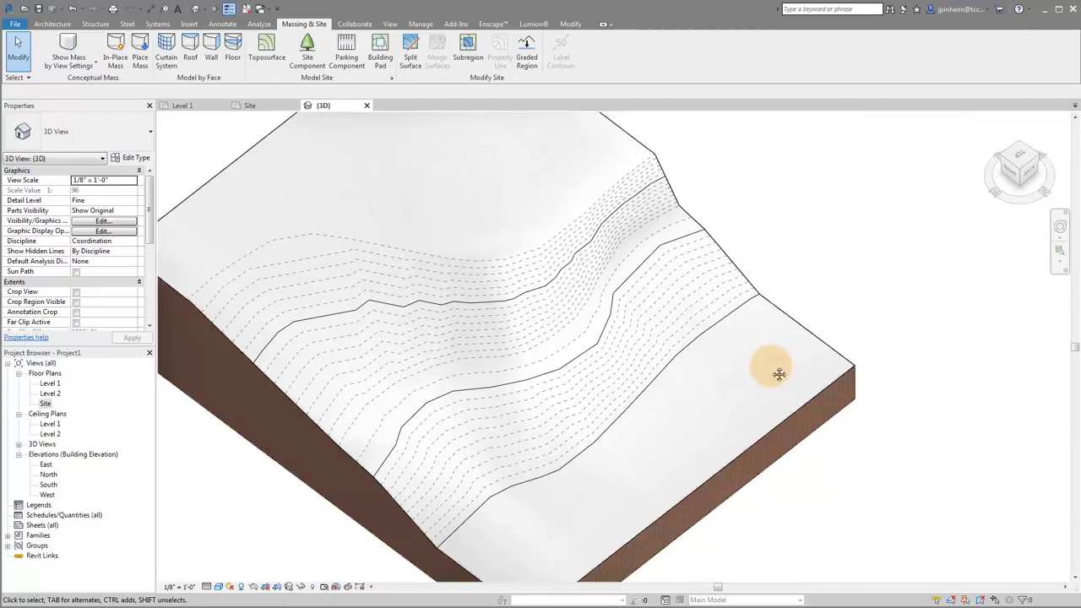
left_click_drag(781, 376, 825, 250)
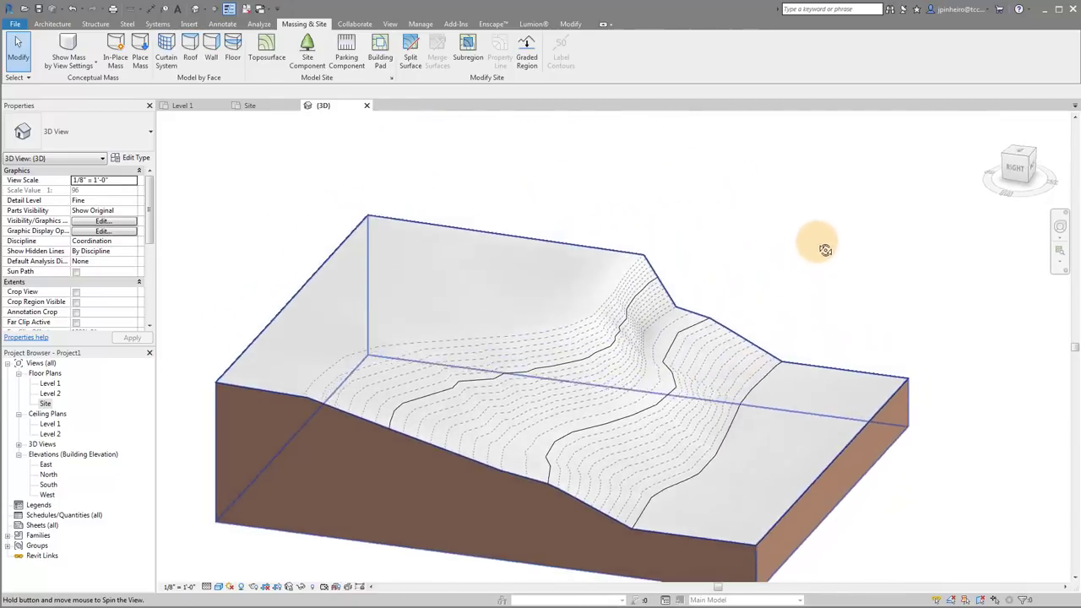
left_click_drag(825, 250, 742, 223)
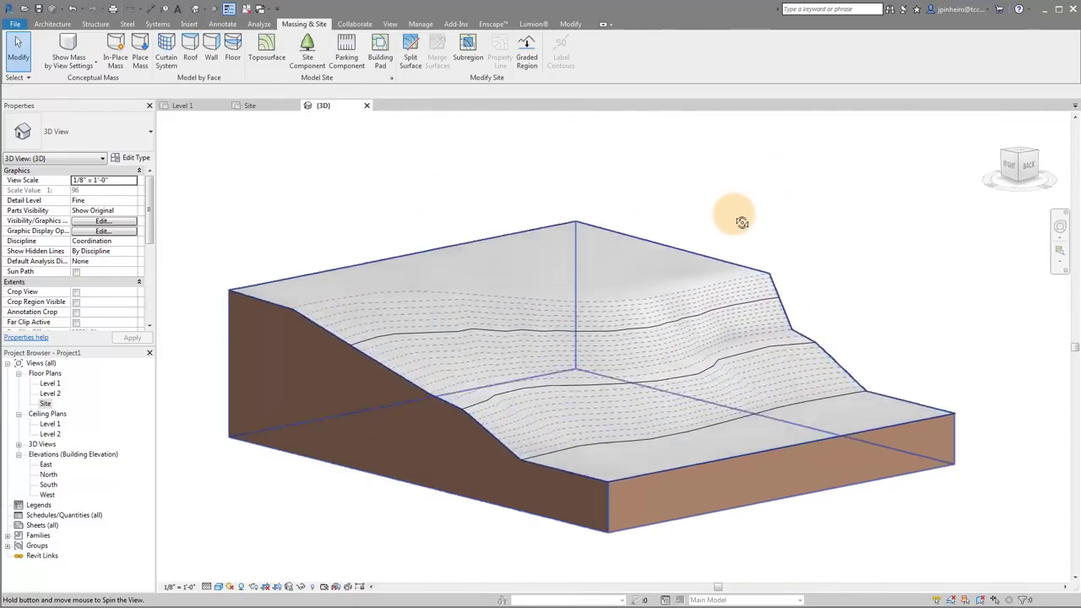
left_click_drag(735, 223, 752, 402)
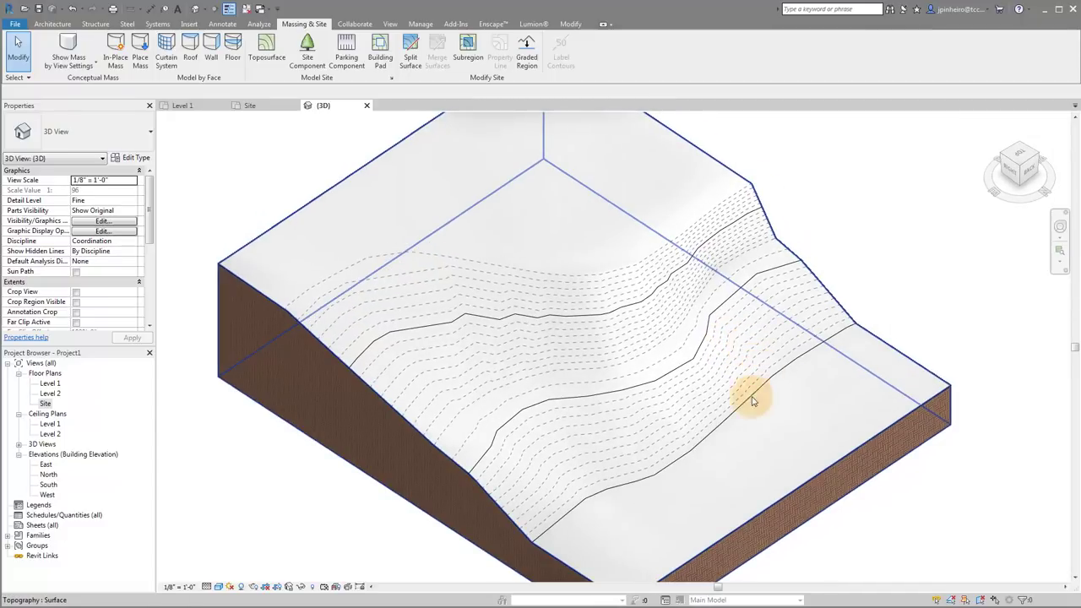
left_click_drag(752, 402, 777, 397)
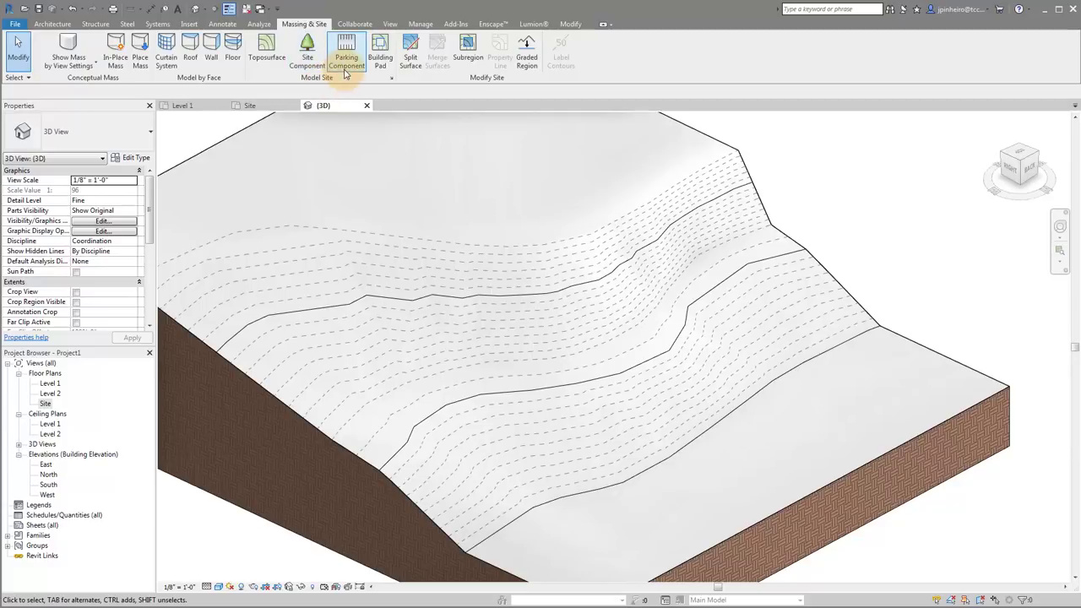
- Place parking space components on the toposurface and orbit to check how they sit against the slope
left_click(347, 51)
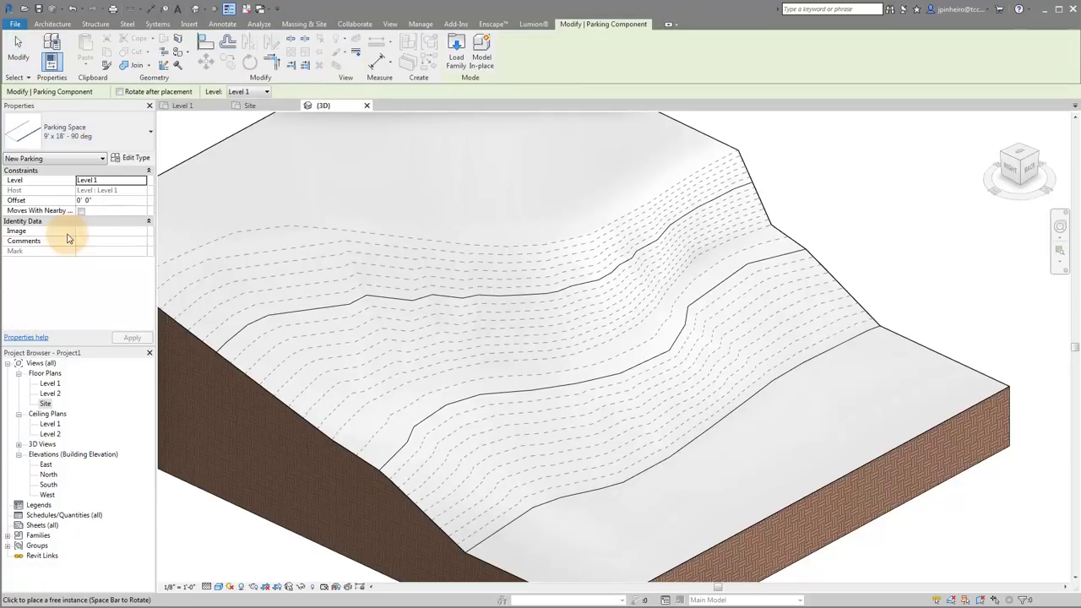
mouse_move(702, 526)
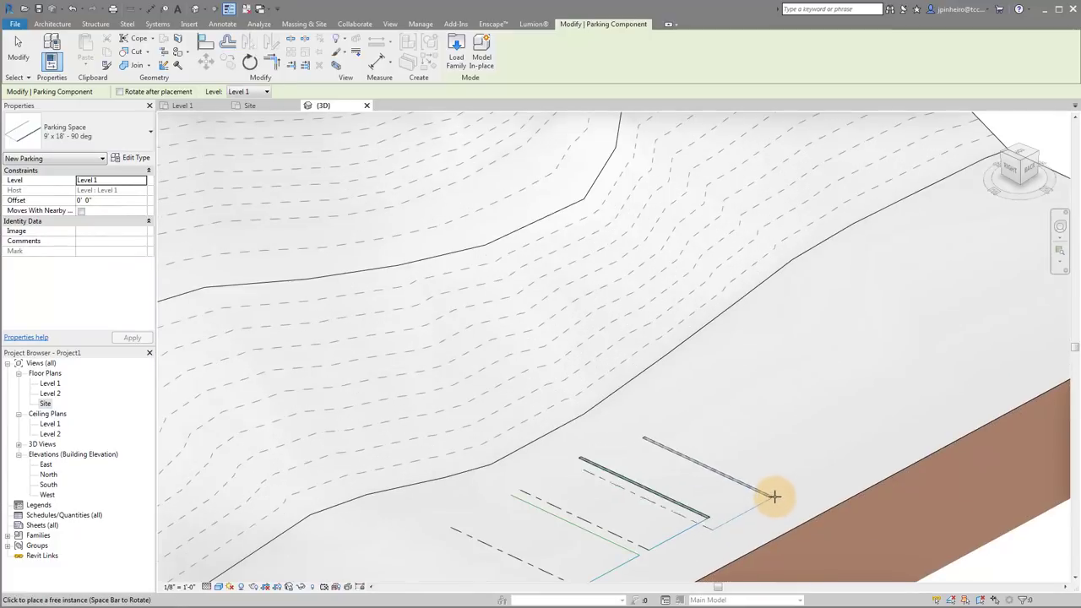
mouse_move(841, 447)
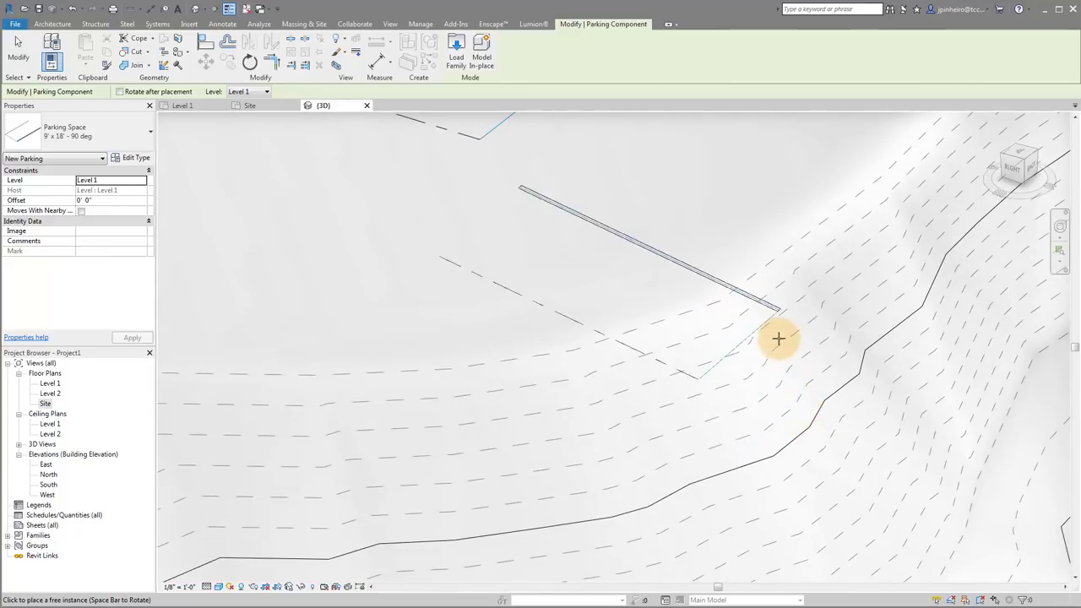
left_click_drag(777, 338, 887, 282)
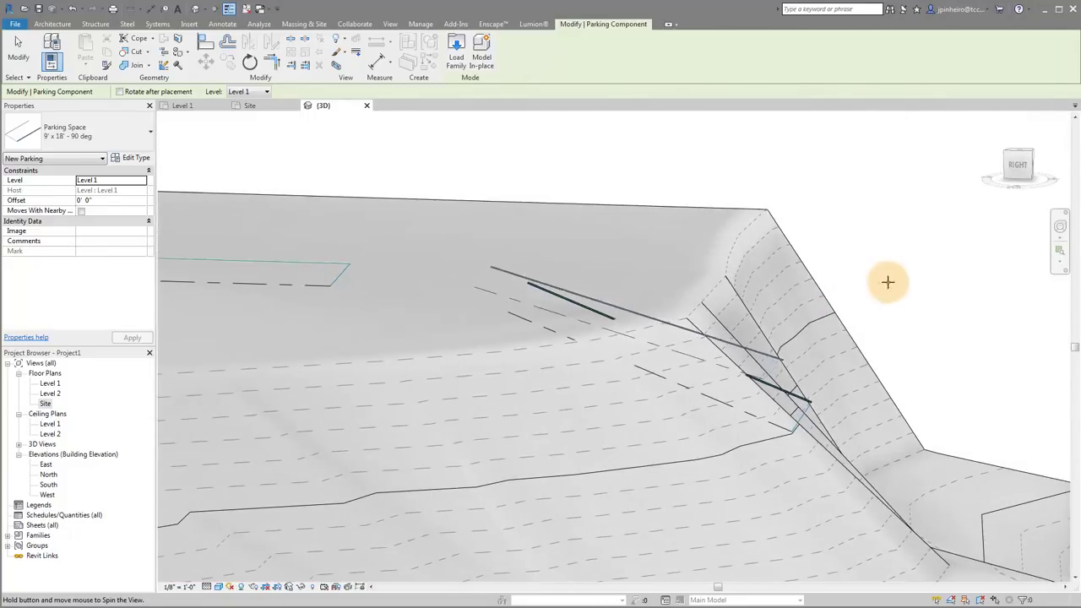
left_click_drag(888, 282, 652, 500)
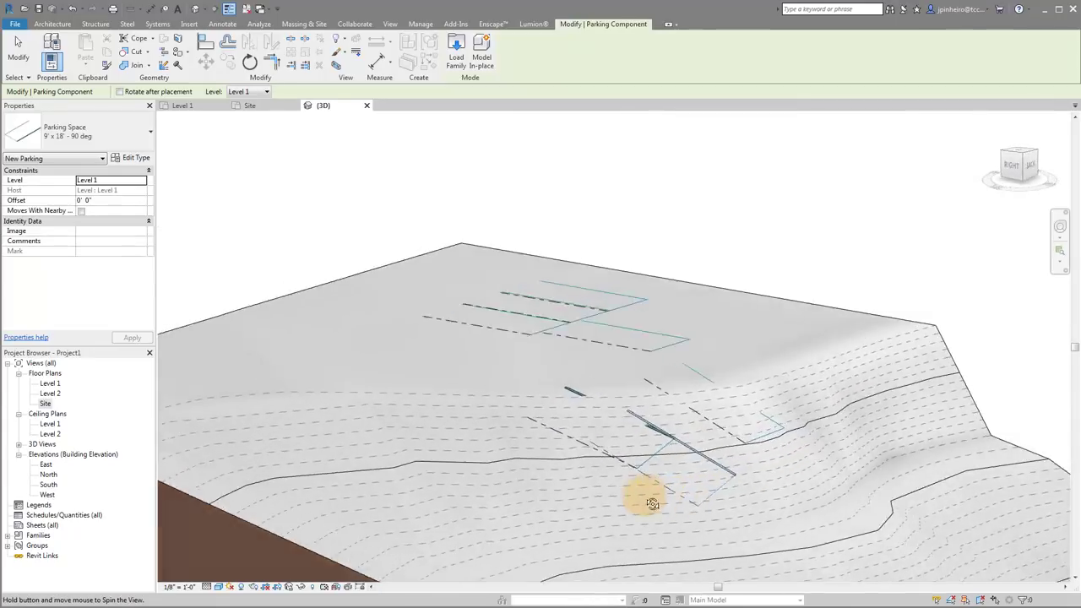
left_click_drag(651, 498, 588, 448)
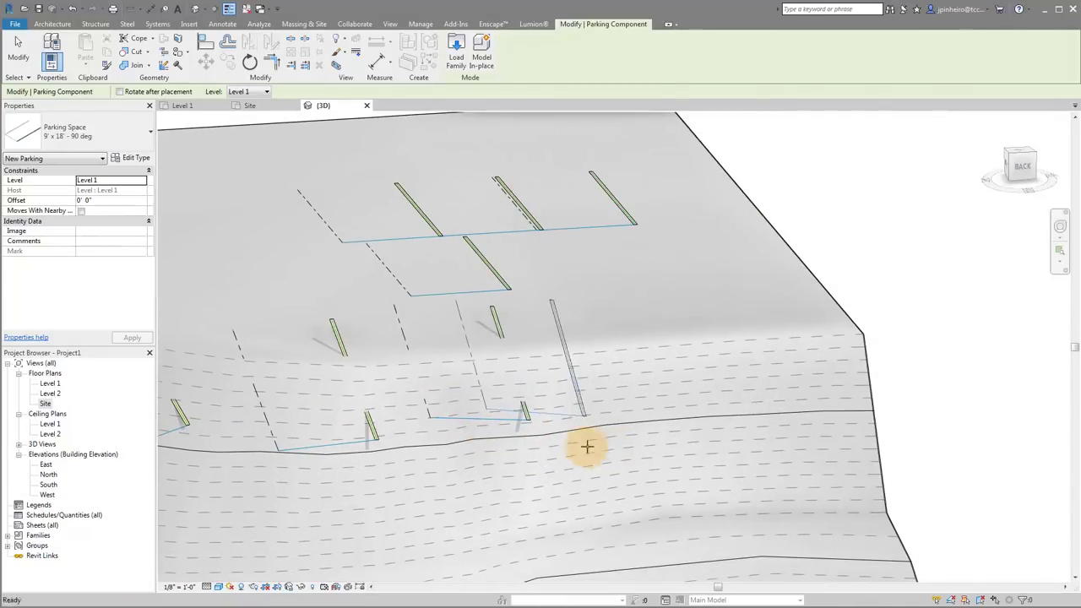
left_click_drag(588, 446, 615, 457)
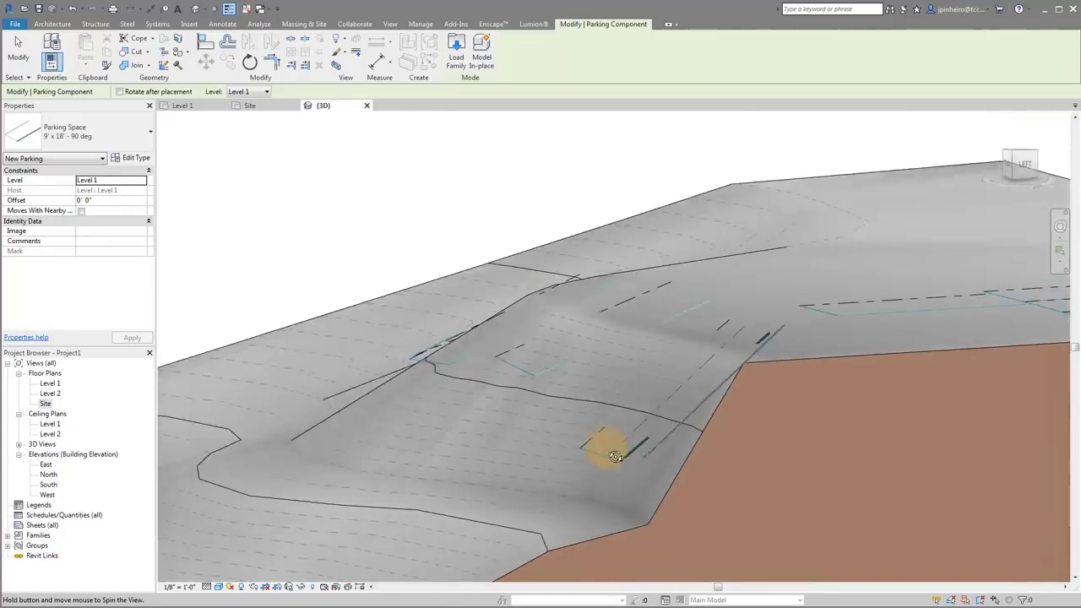
left_click_drag(617, 456, 843, 494)
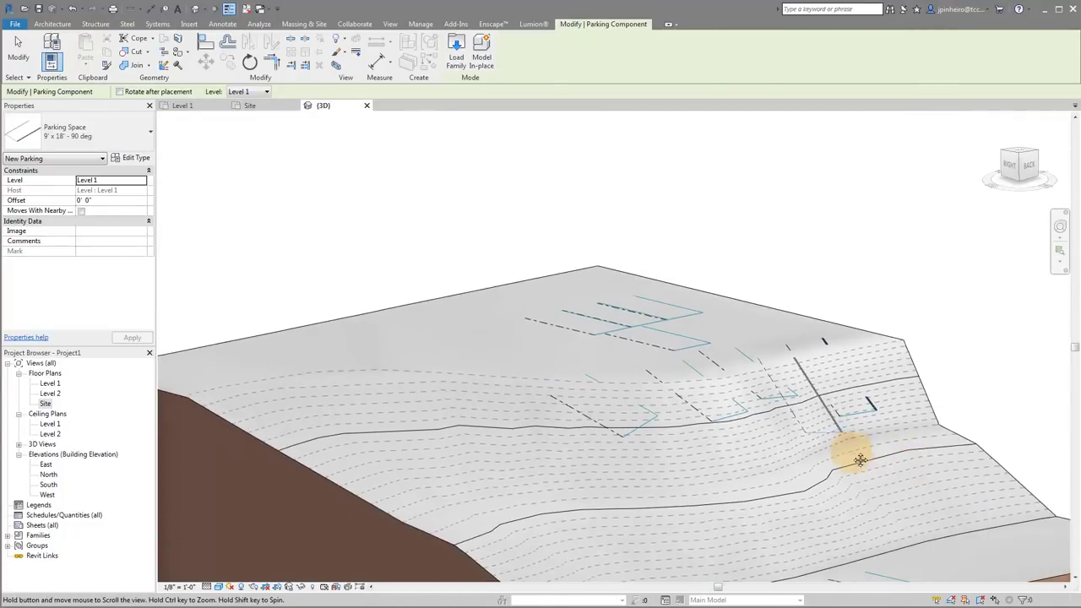
left_click_drag(860, 459, 497, 414)
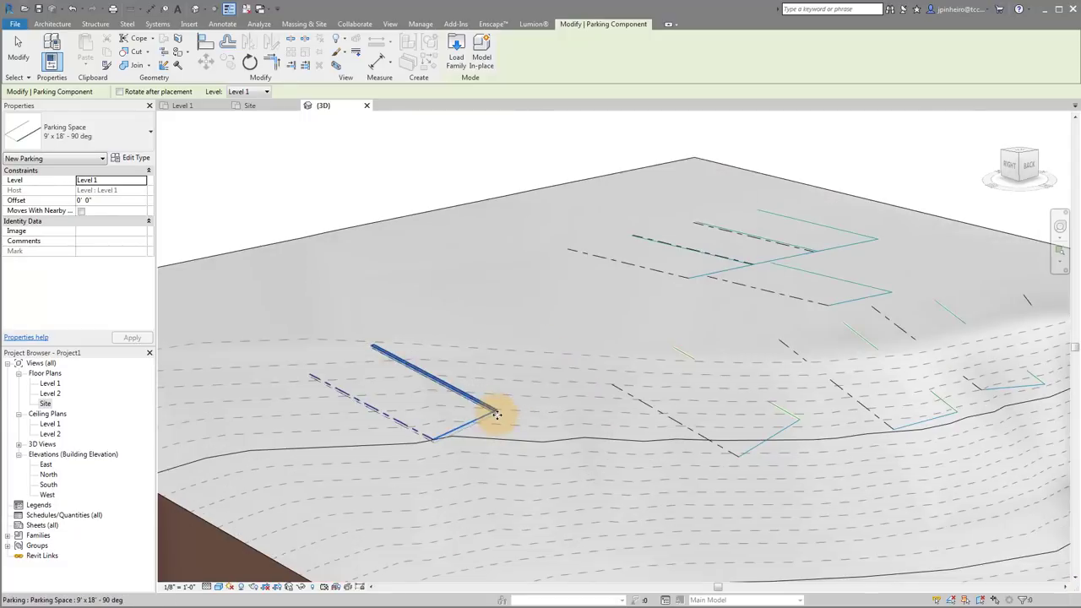
left_click_drag(498, 414, 735, 470)
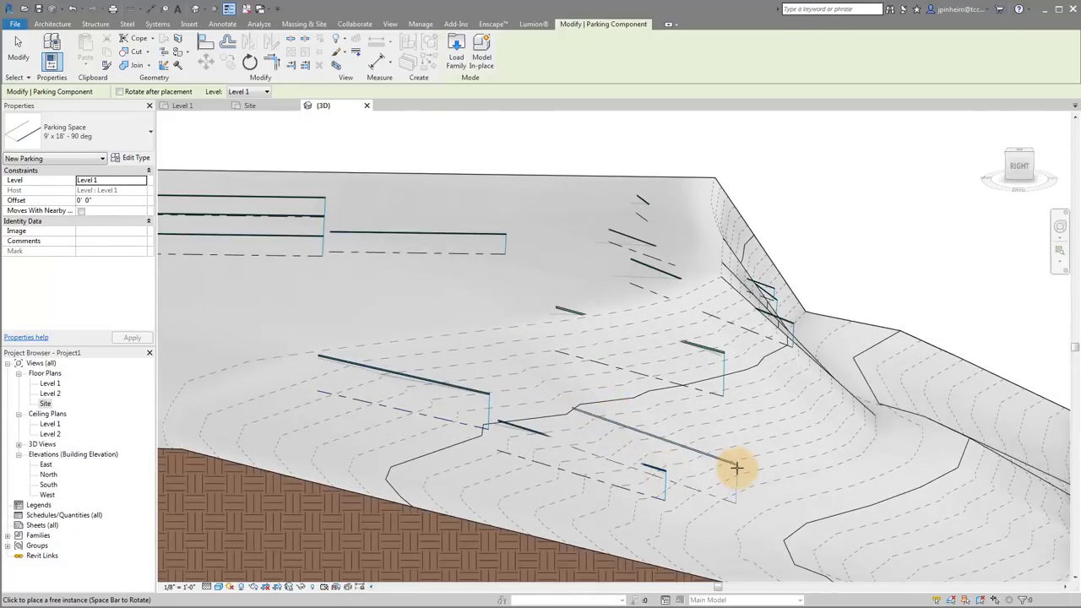
left_click_drag(735, 470, 751, 435)
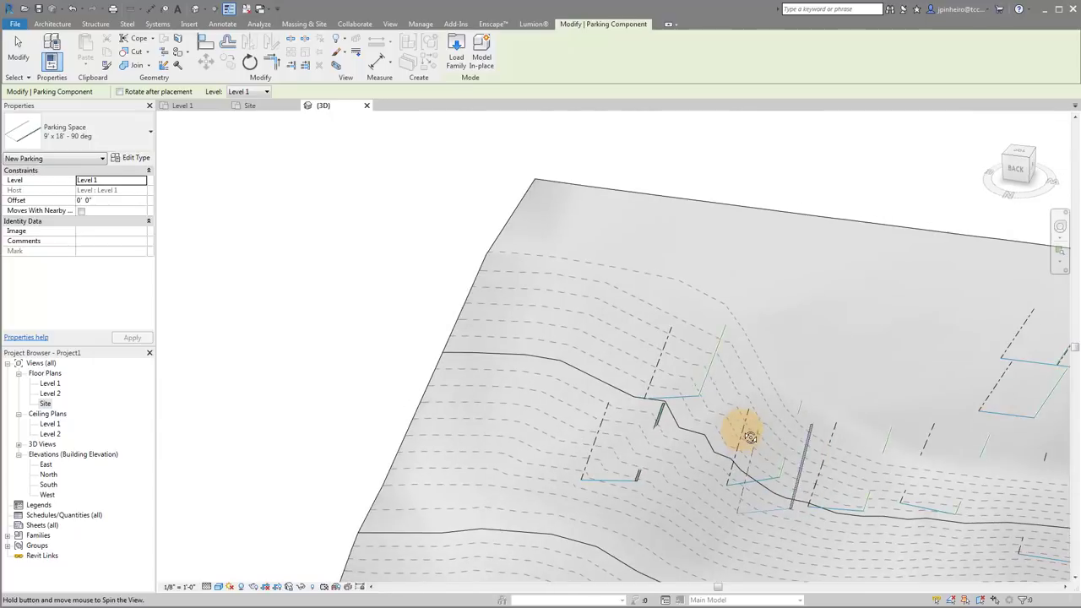
left_click_drag(750, 436, 774, 392)
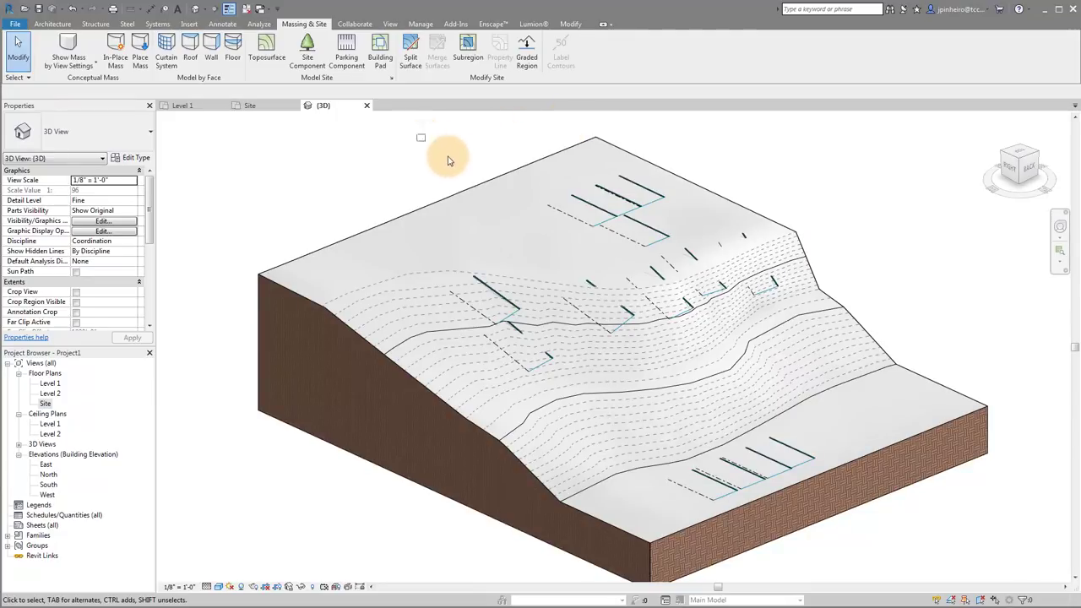
- Select the toposurface and orbit back to an overall view of the bare slope
left_click(667, 318)
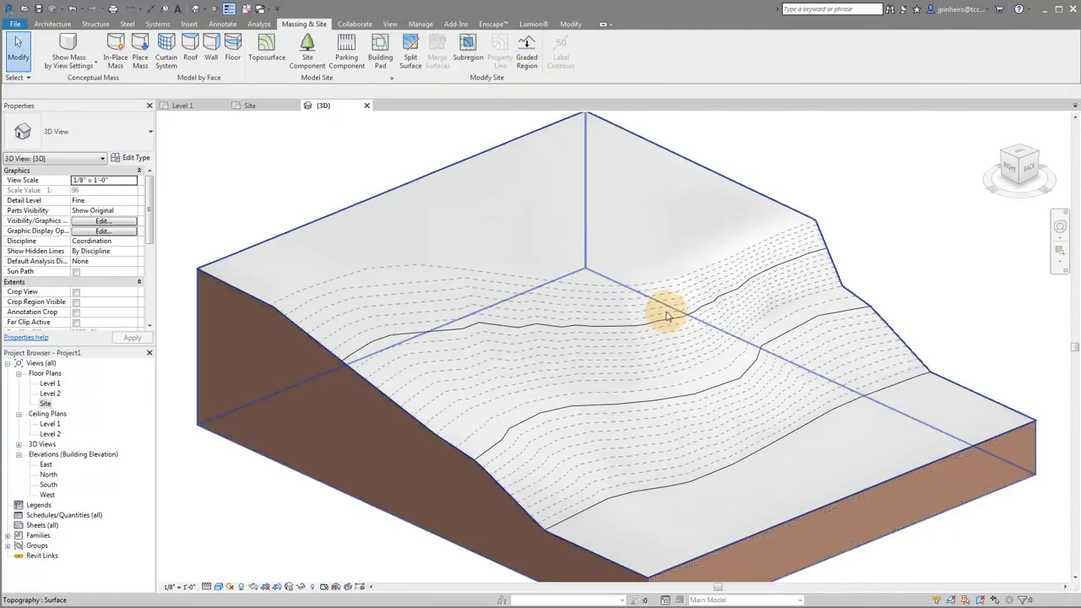
left_click_drag(667, 312, 904, 253)
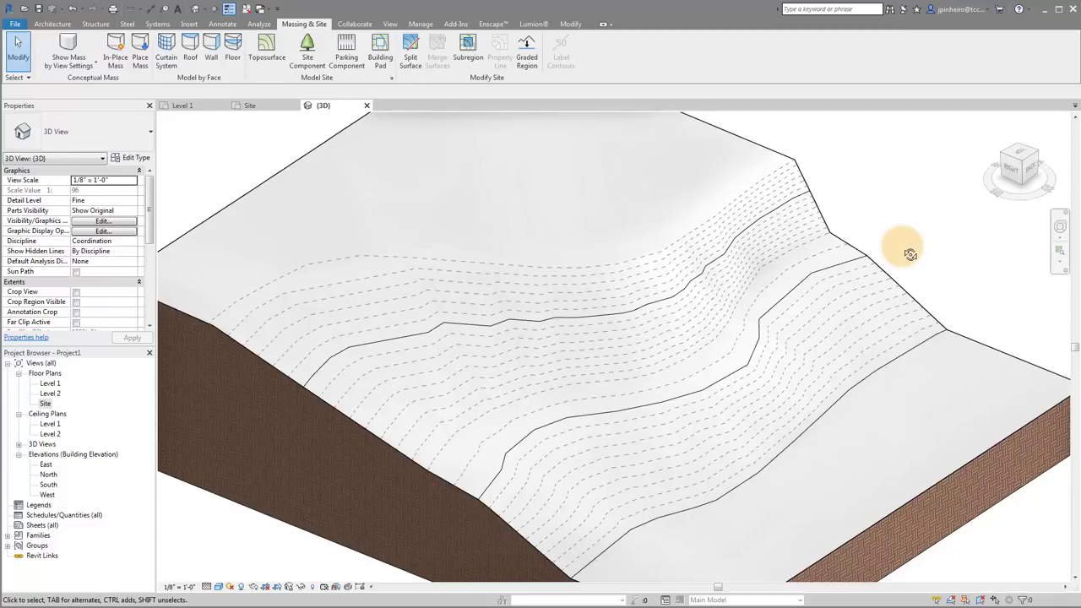
left_click_drag(909, 256, 877, 251)
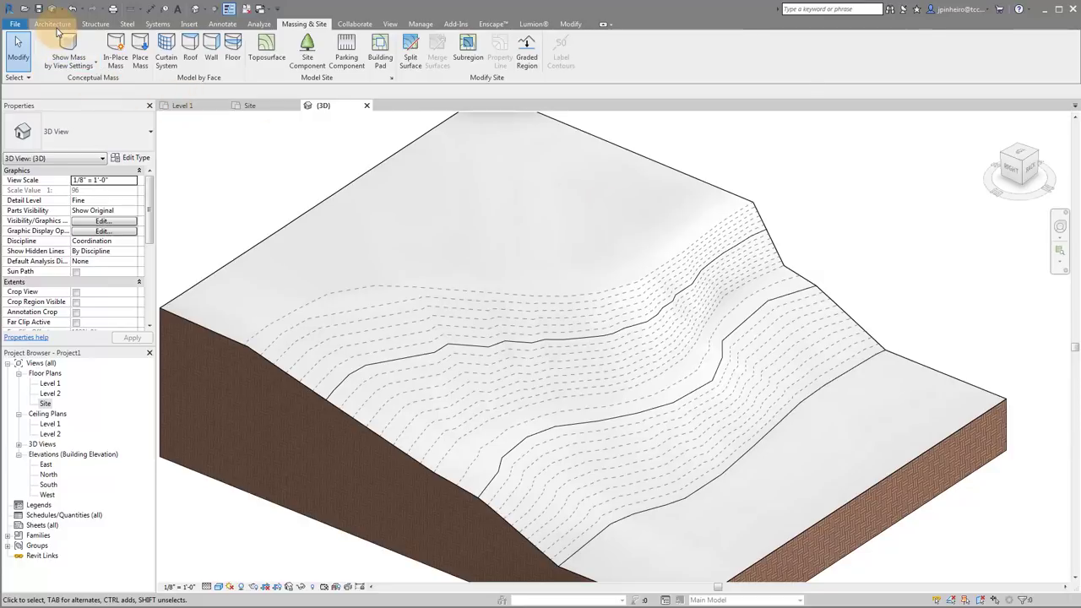
- Start a railing by Sketch Path from the Architecture tools and pick its first path points
left_click(51, 24)
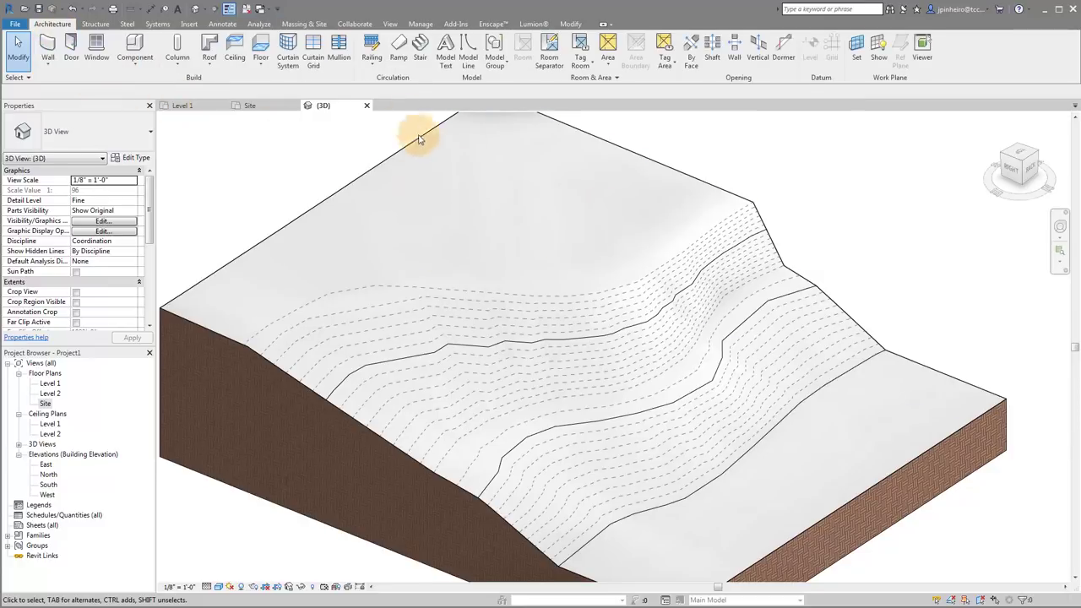
left_click(372, 51)
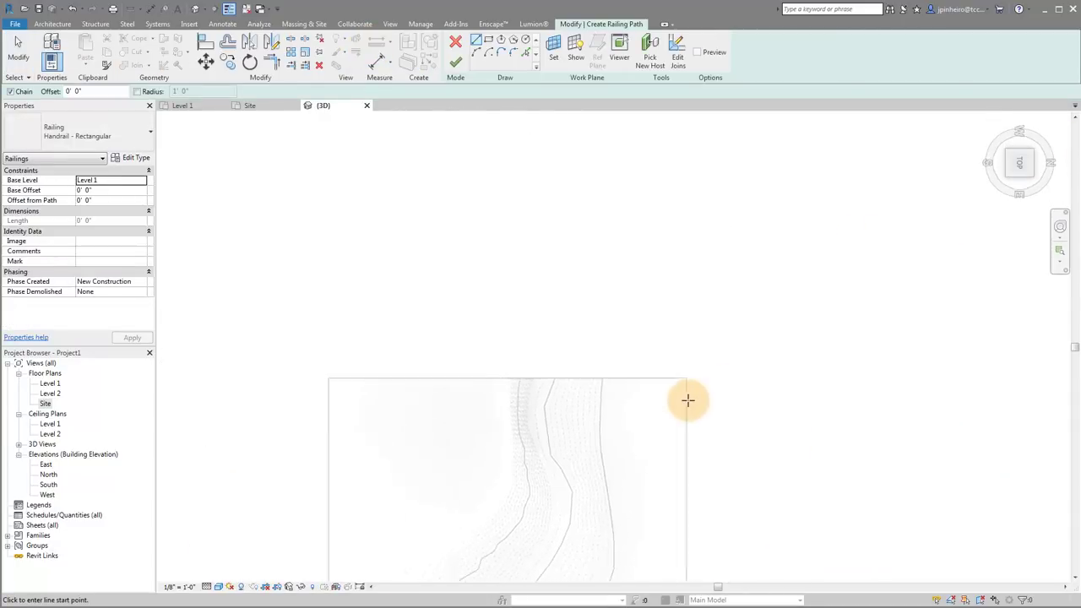
left_click(689, 400)
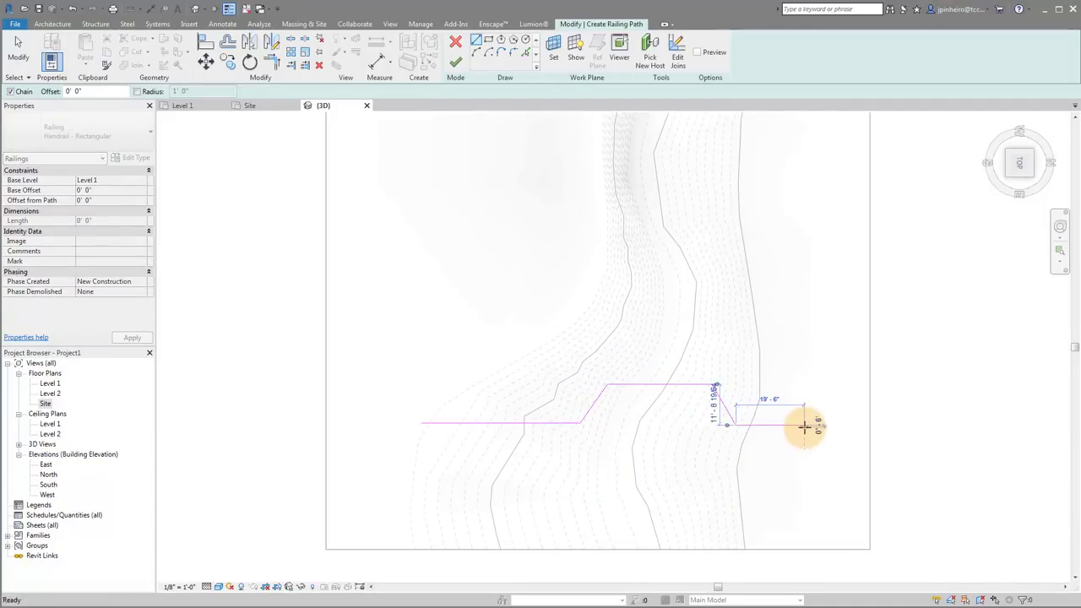
left_click(456, 40)
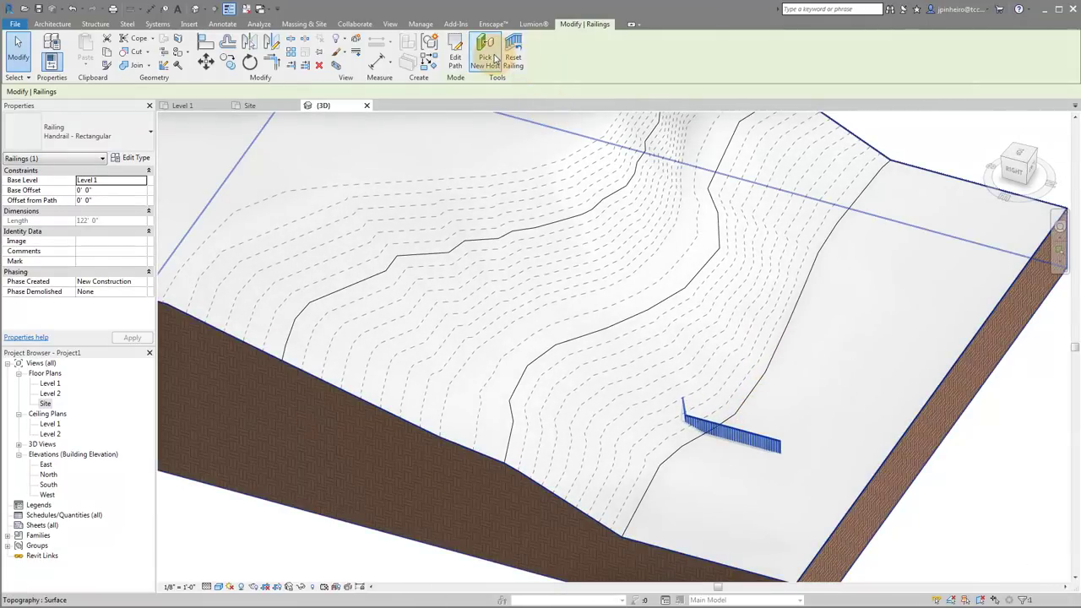
mouse_move(485, 54)
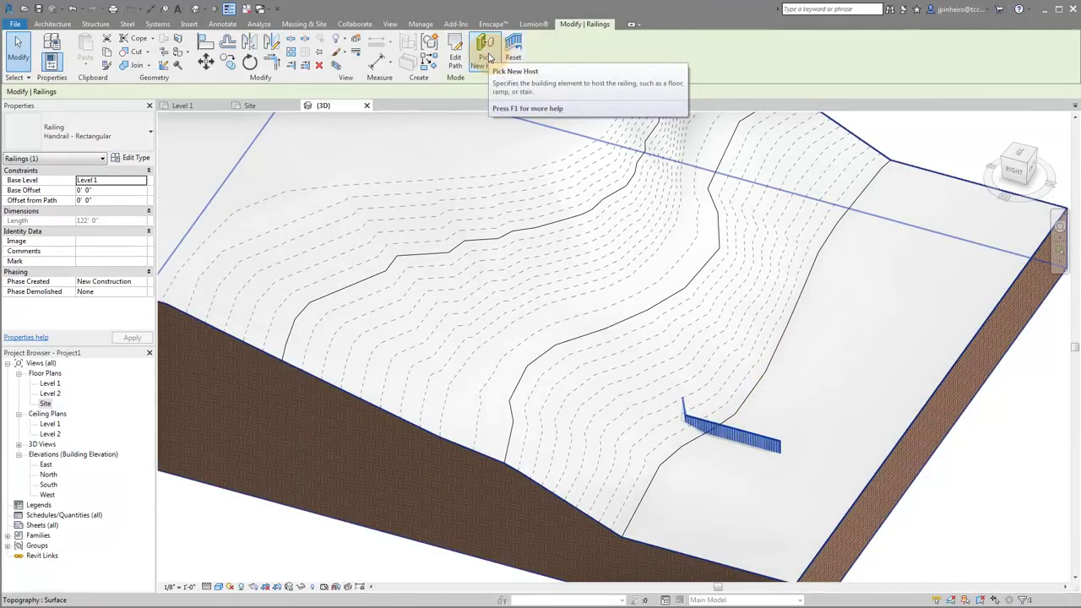
mouse_move(595, 297)
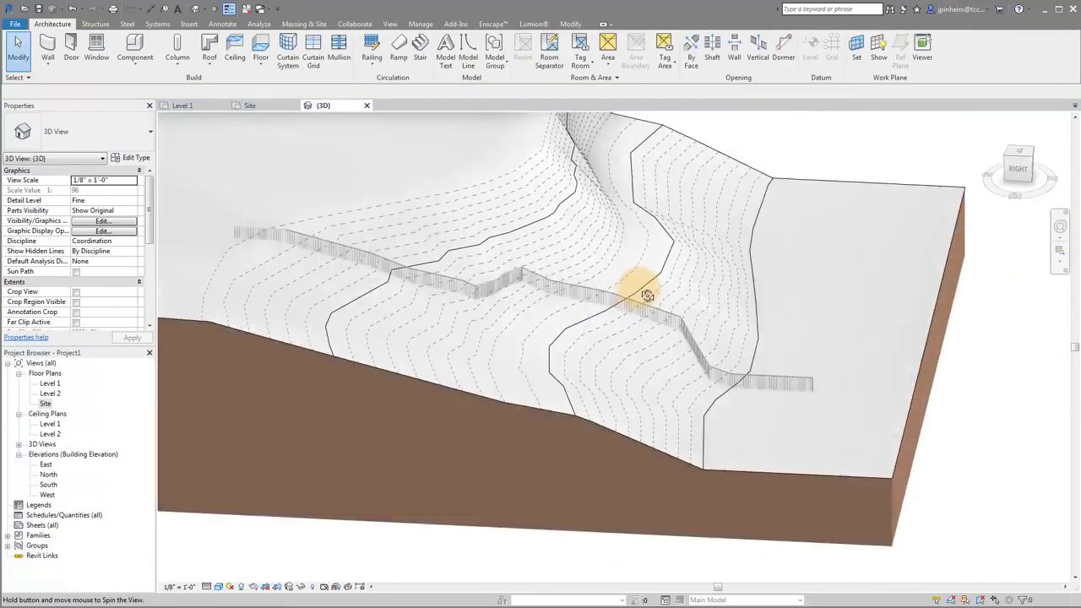
- Orbit the model to verify the railing now follows the toposurface slope
left_click_drag(645, 295, 767, 349)
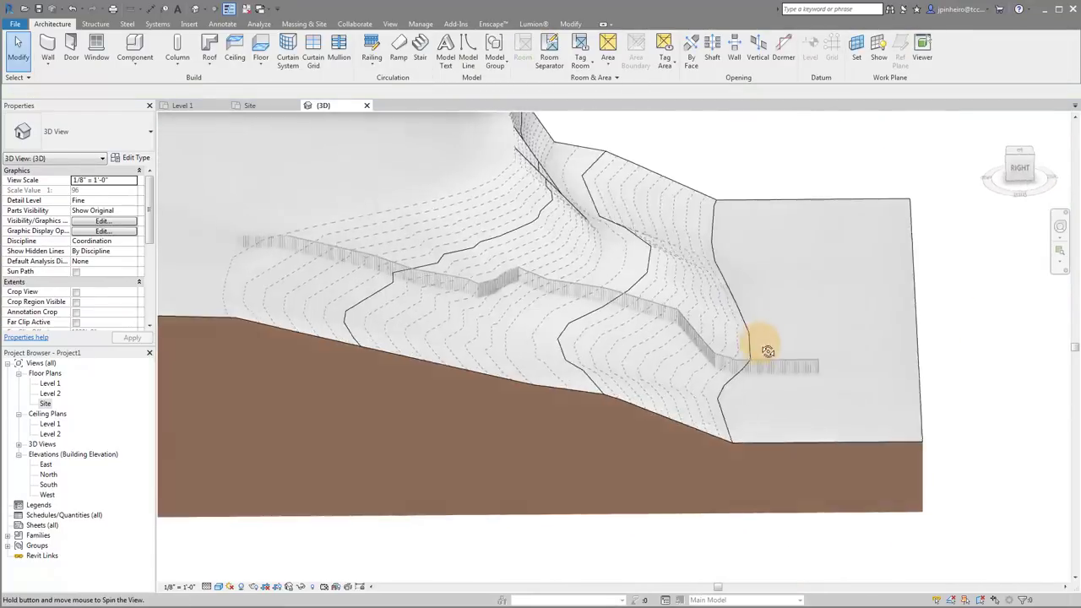
left_click_drag(768, 352, 675, 352)
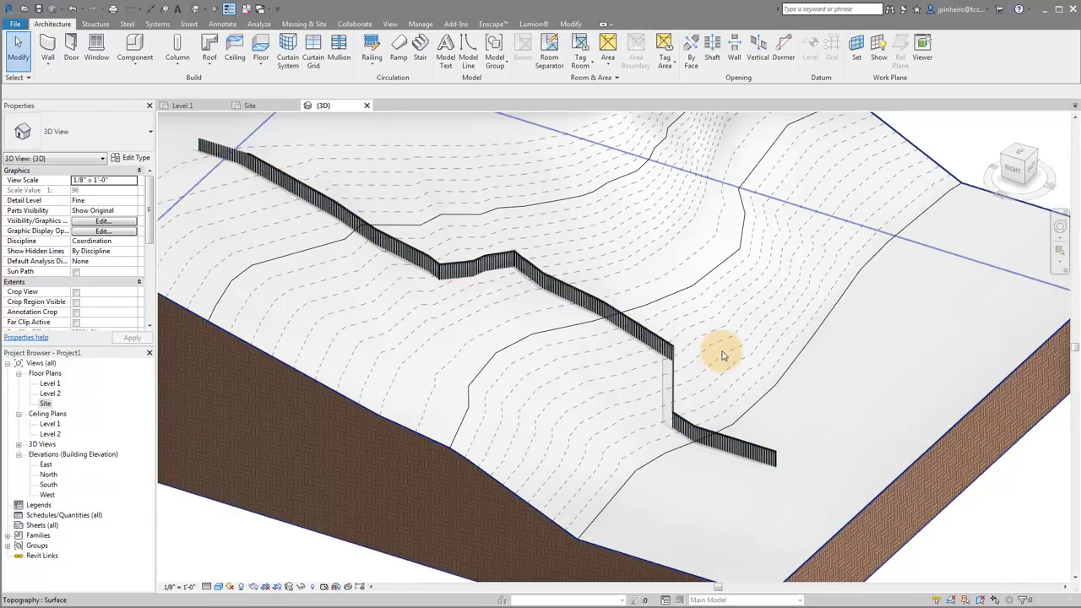
mouse_move(723, 353)
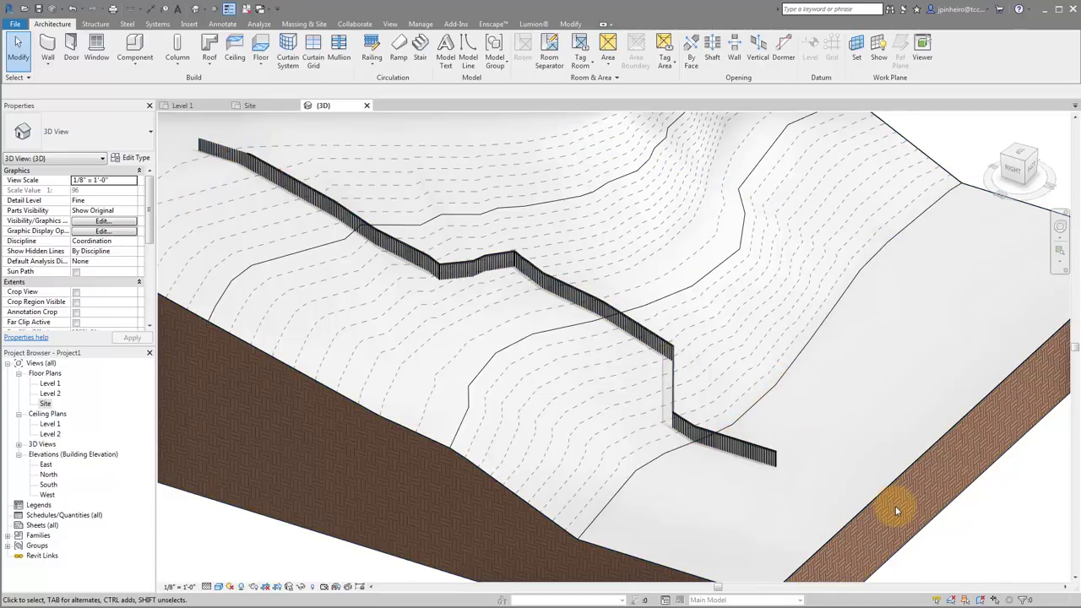
mouse_move(809, 498)
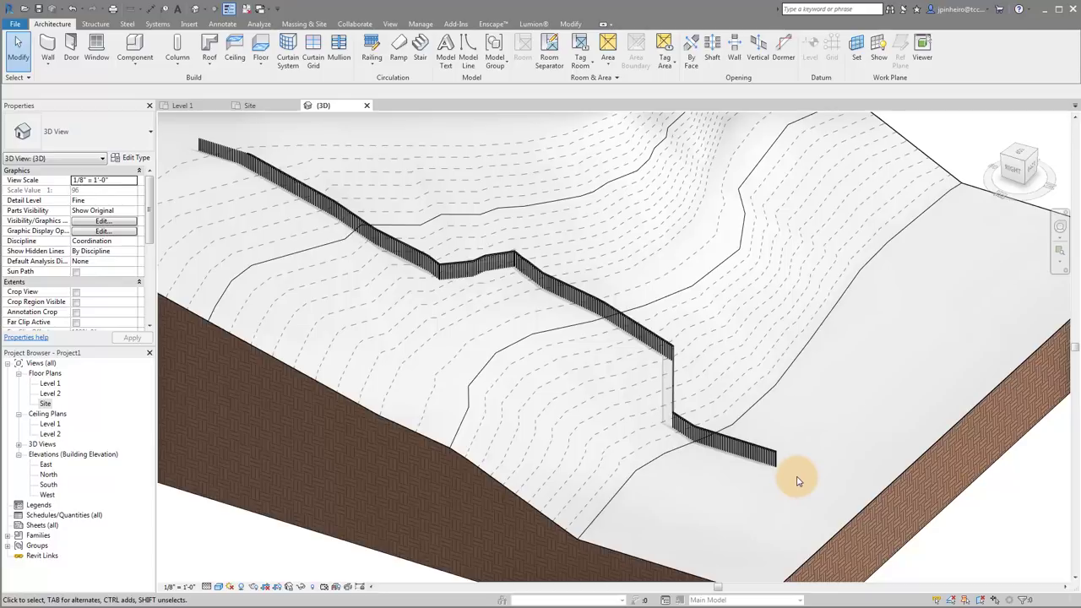
- Select the terrain-following railing in the 3D view
left_click(768, 460)
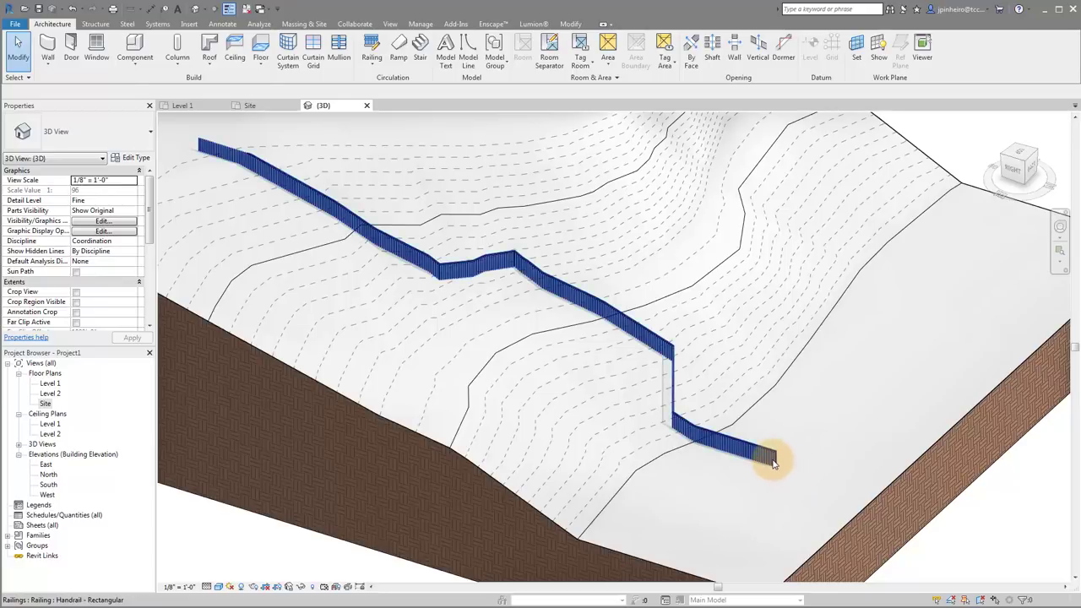
left_click(774, 463)
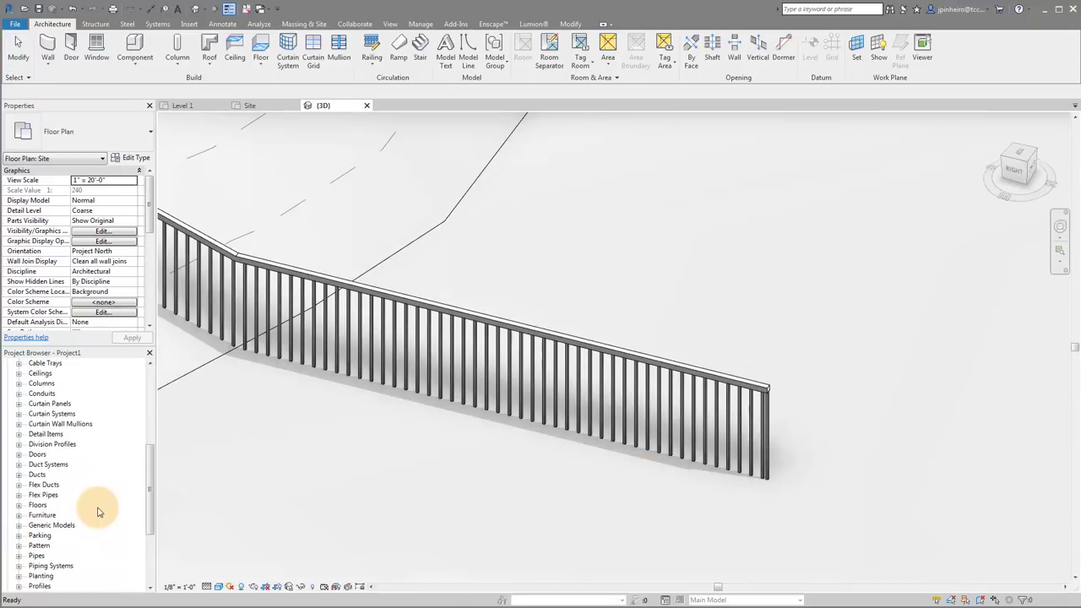
- Duplicate the Rectangular Handrail profile in the Project Browser and name the copy Parking Stripe
scroll("down", 3)
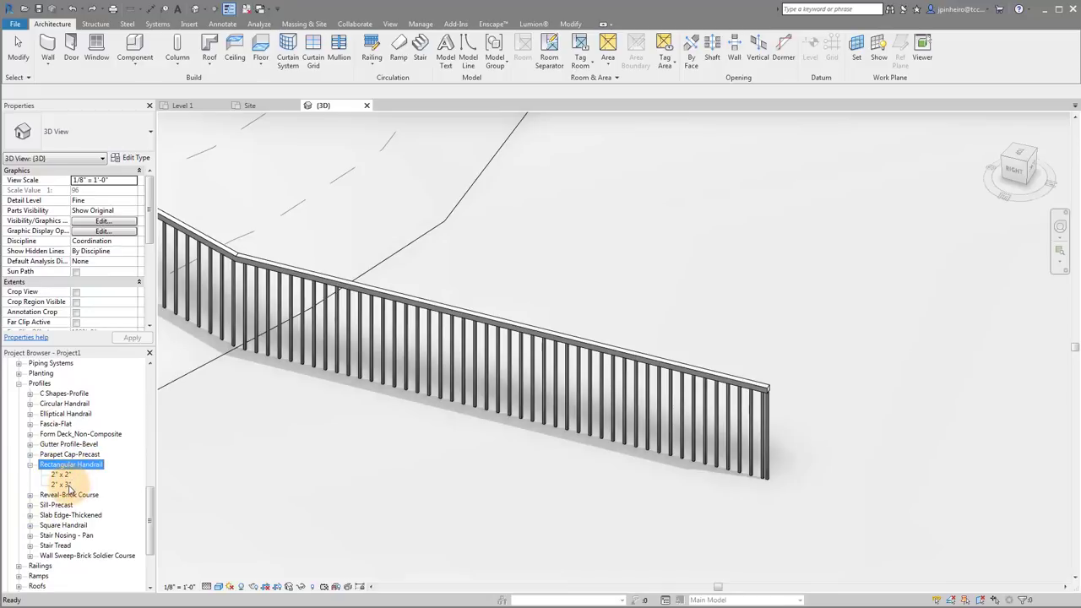
right_click(71, 465)
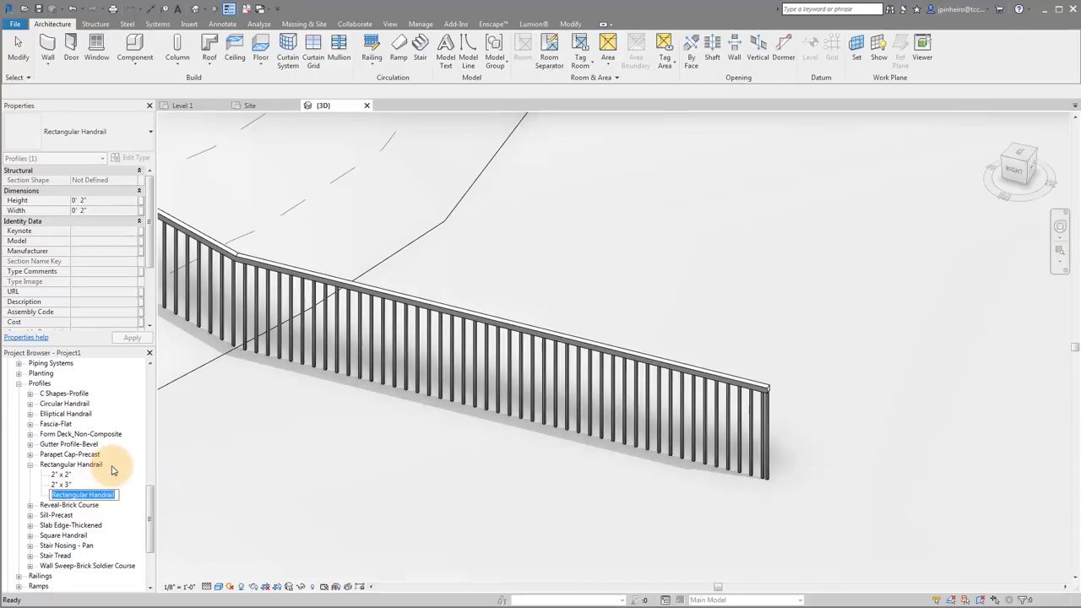
type("Parking St")
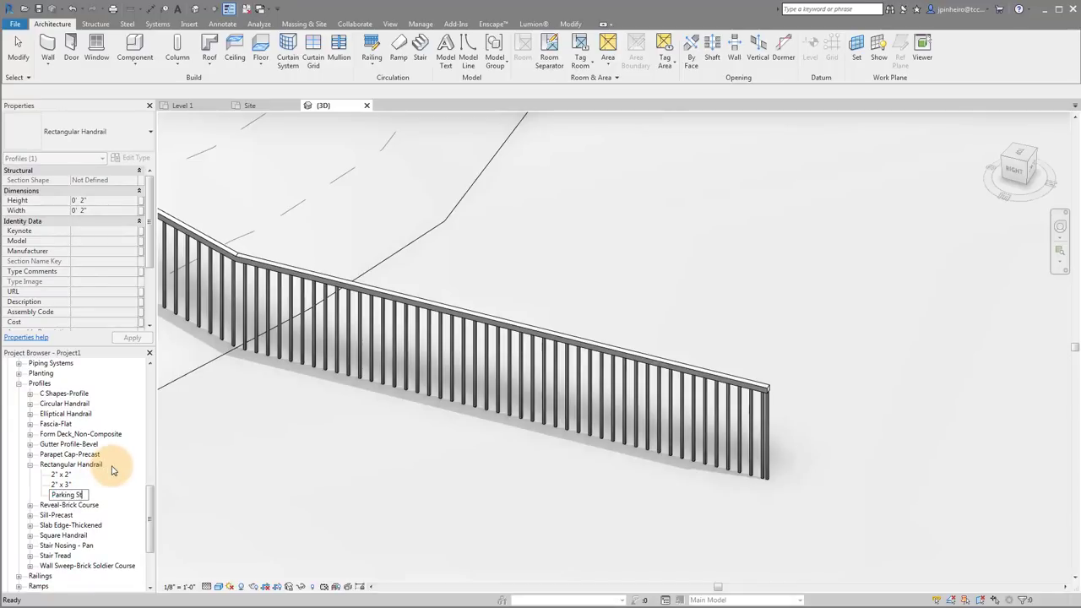
left_click(71, 494)
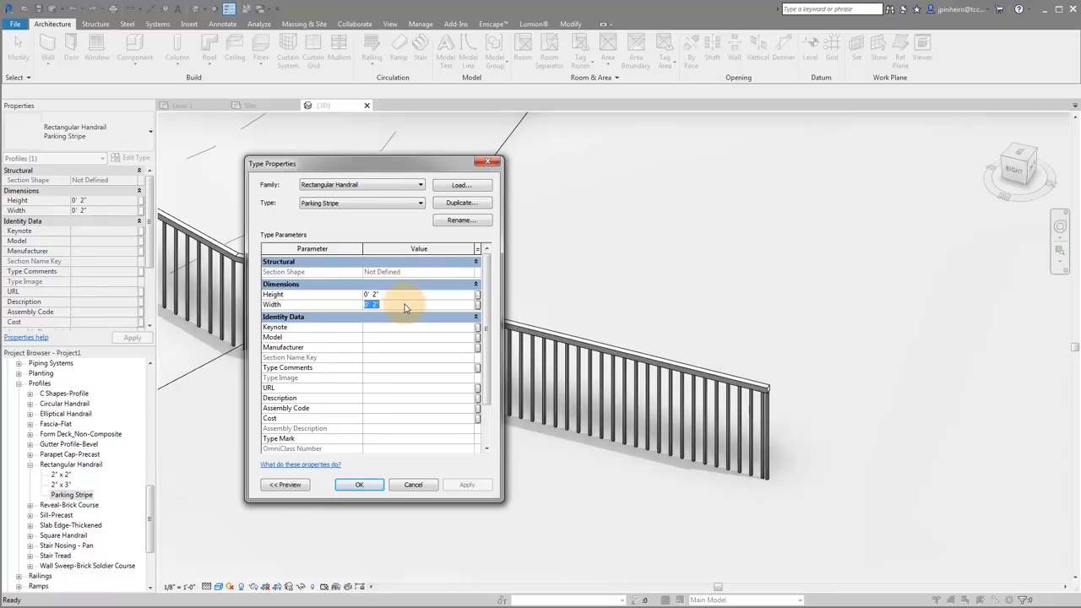
- Set the Parking Stripe profile's new height and width values and accept them
type("6")
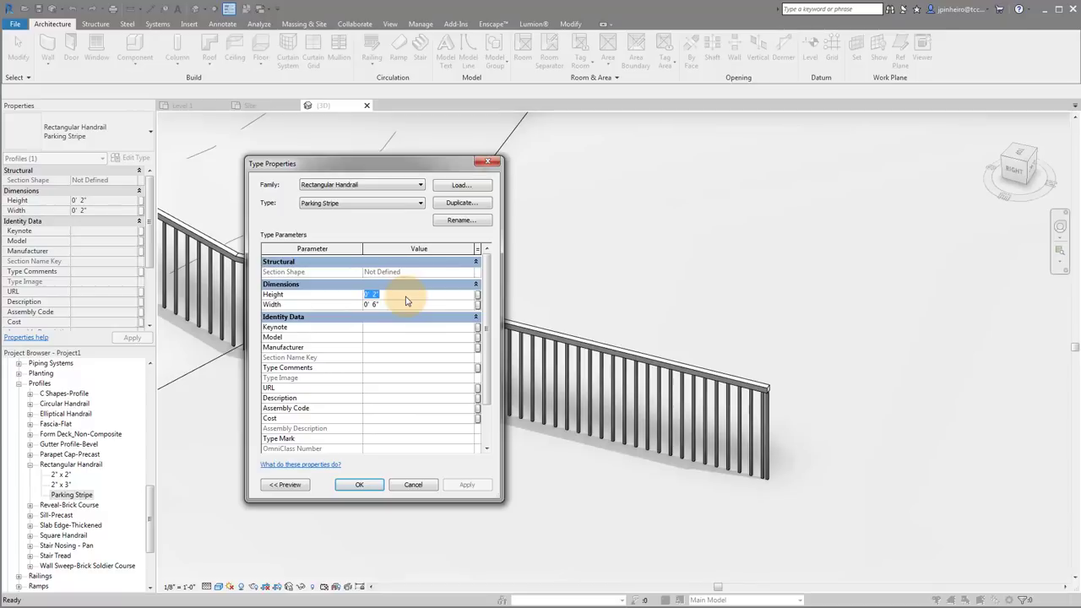
type("6'")
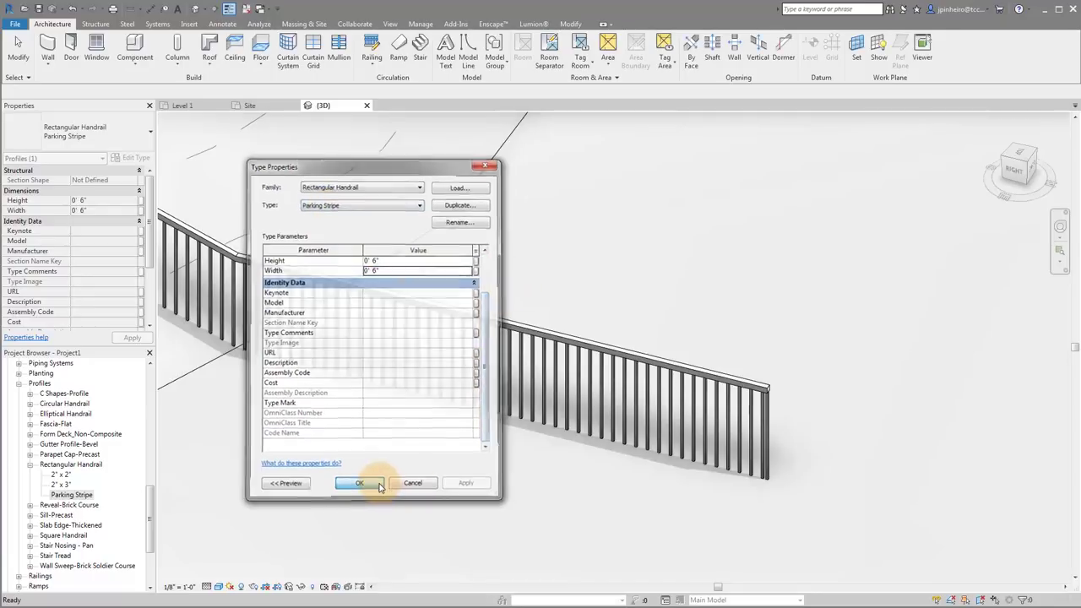
left_click(355, 483)
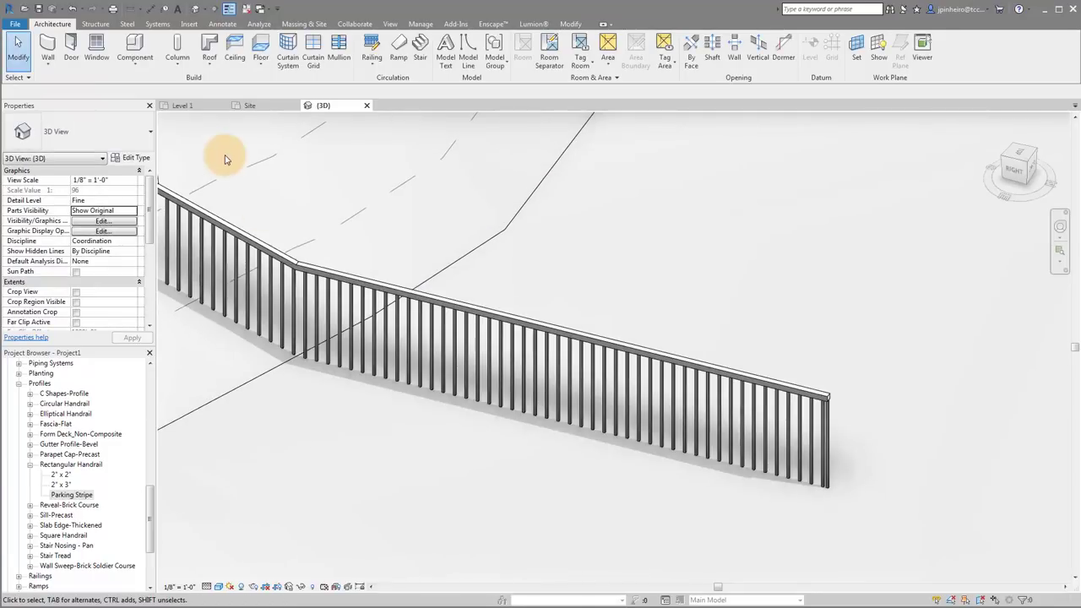
- Change the selected railing to the Guardrail - Pipe type and bring up its type properties
left_click(212, 220)
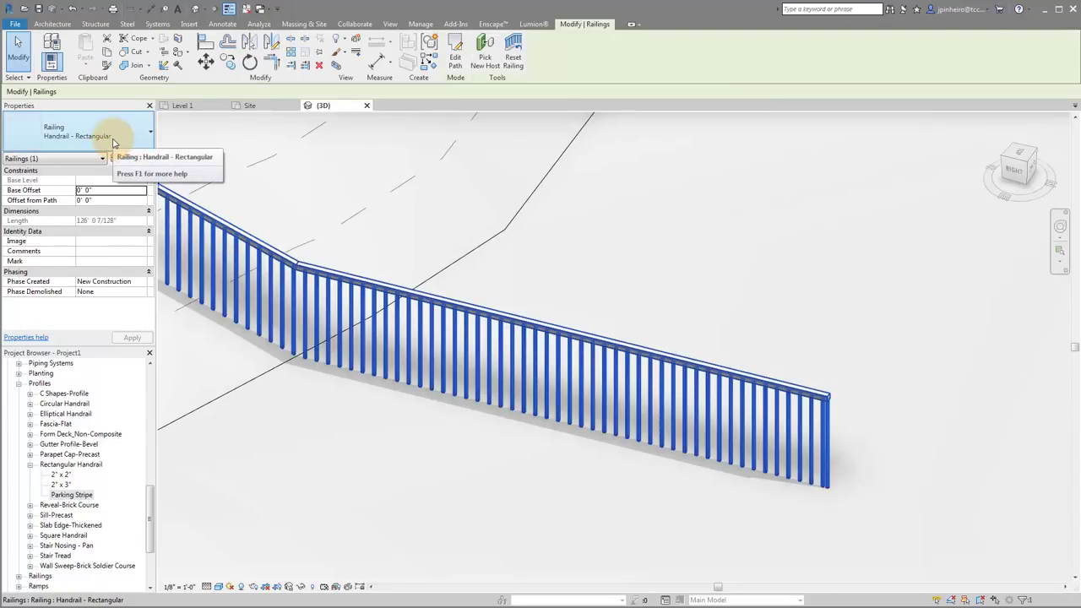
left_click(151, 135)
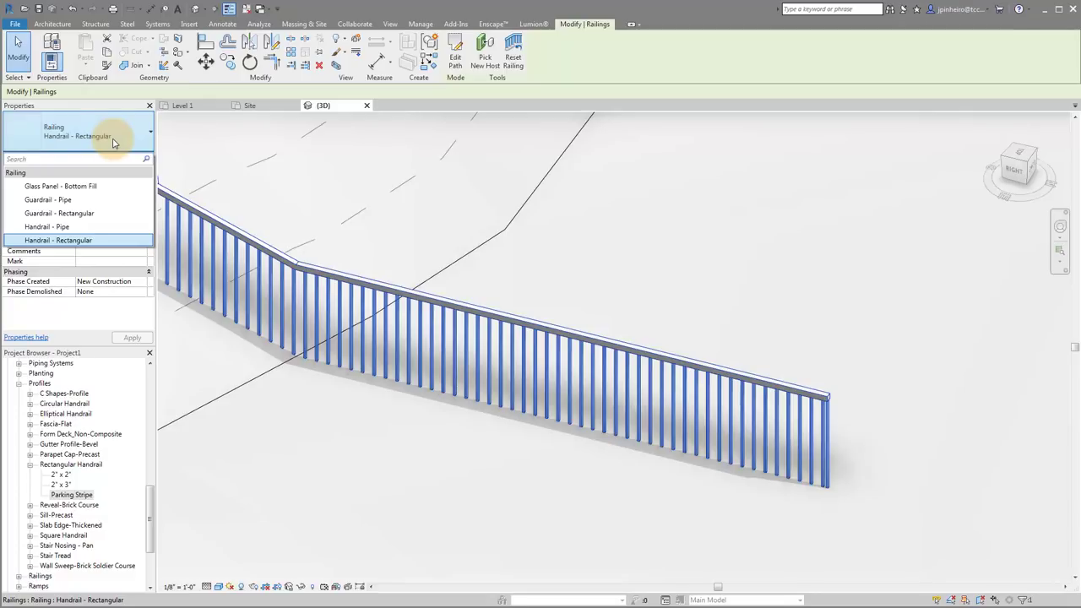
mouse_move(71, 203)
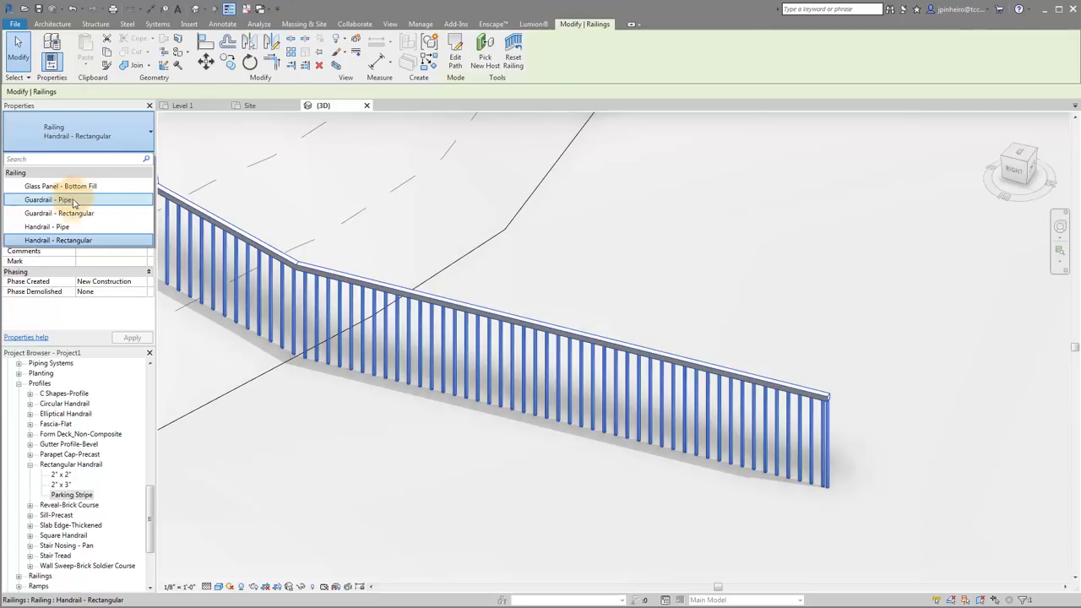
mouse_move(66, 199)
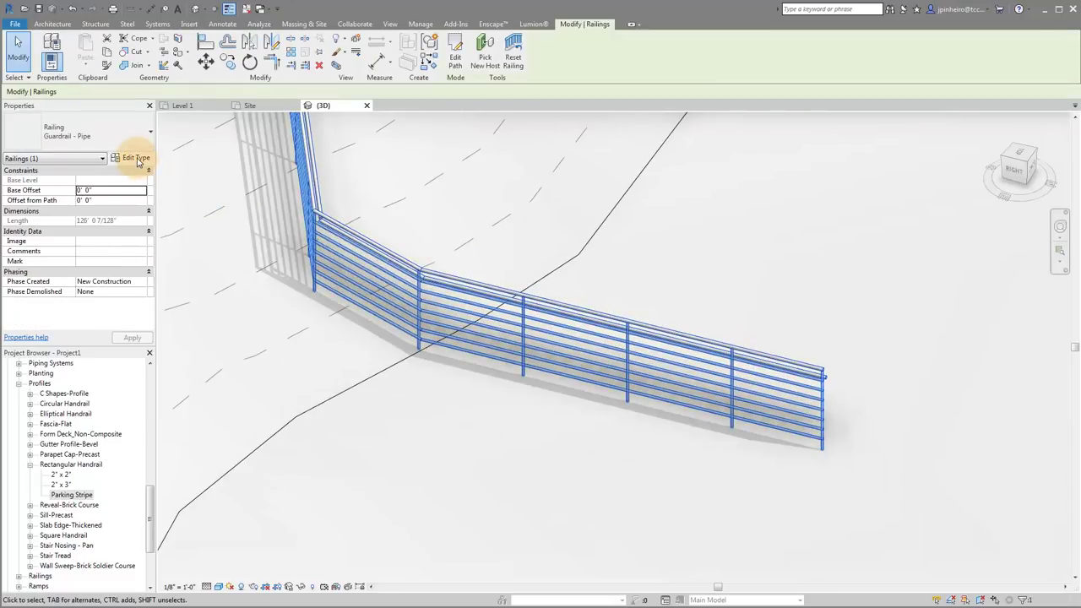
left_click(134, 158)
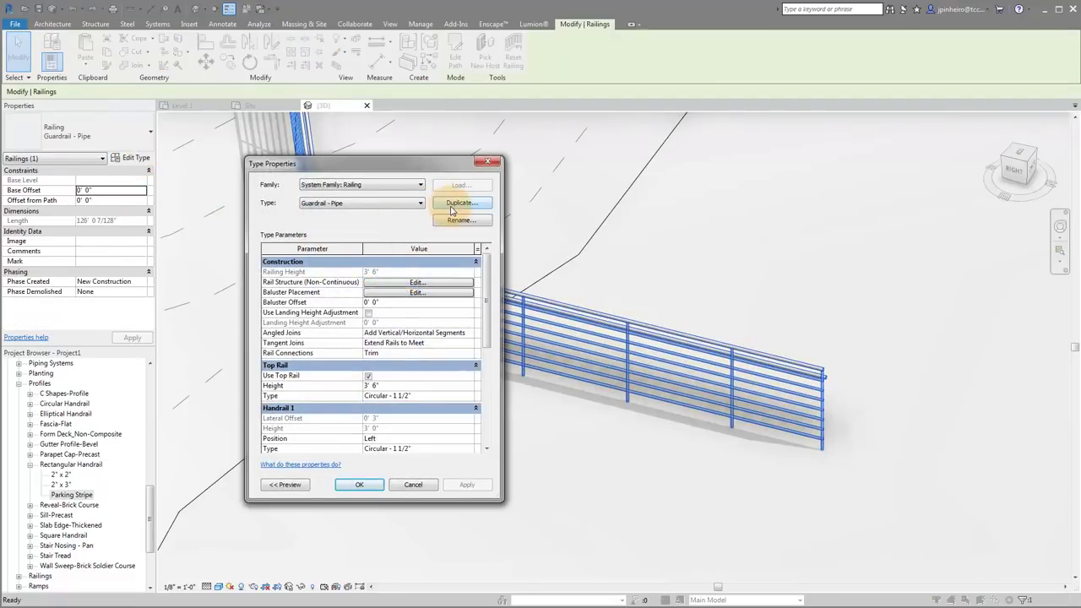
- Duplicate Guardrail - Pipe as a new railing type named Parking Stripe and go to its rail structure
left_click(462, 203)
type("Parking Str")
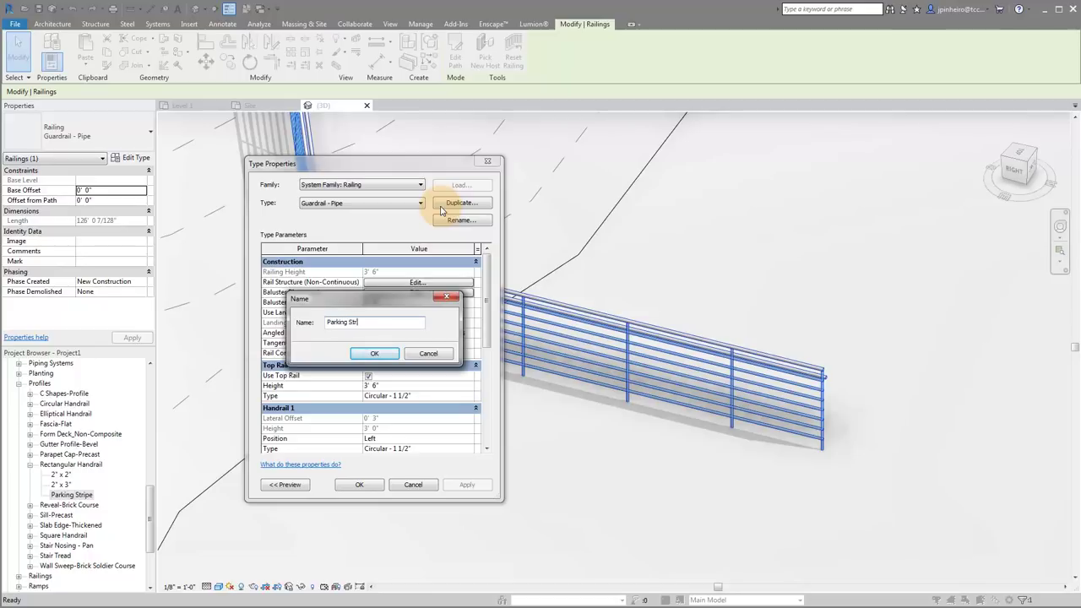
left_click(373, 353)
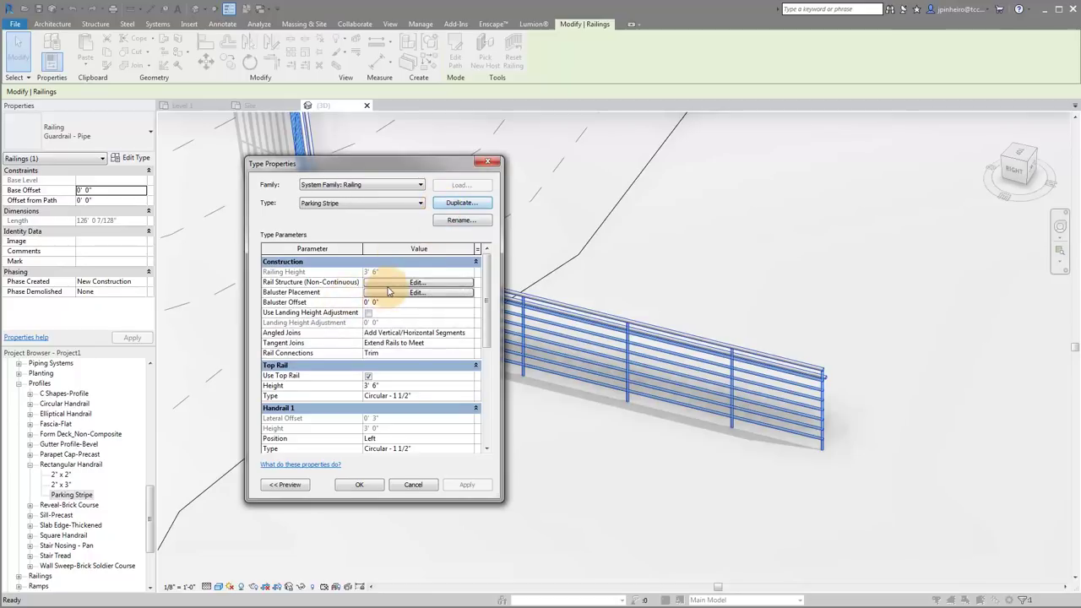
left_click(417, 282)
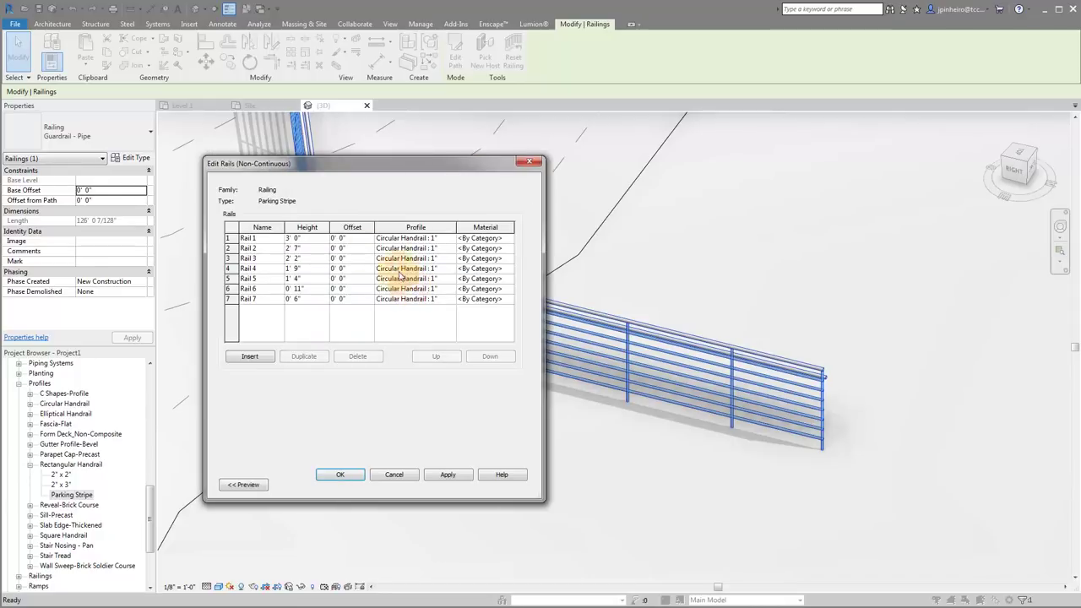
- Delete the extra rail and set the remaining rail's height and offset to 0
left_click(262, 236)
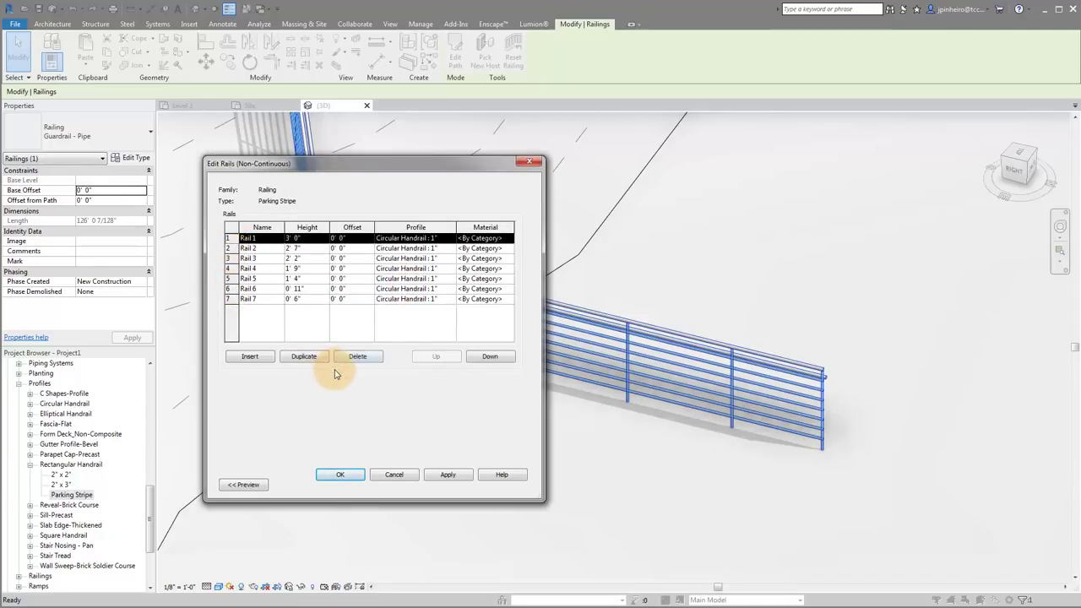
left_click(358, 355)
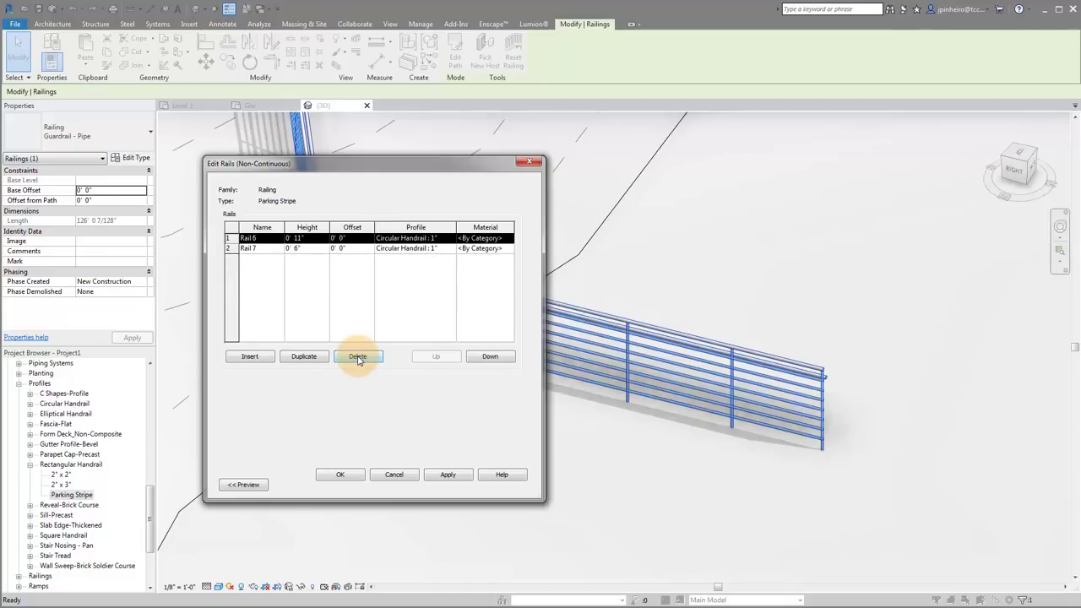
left_click(358, 355)
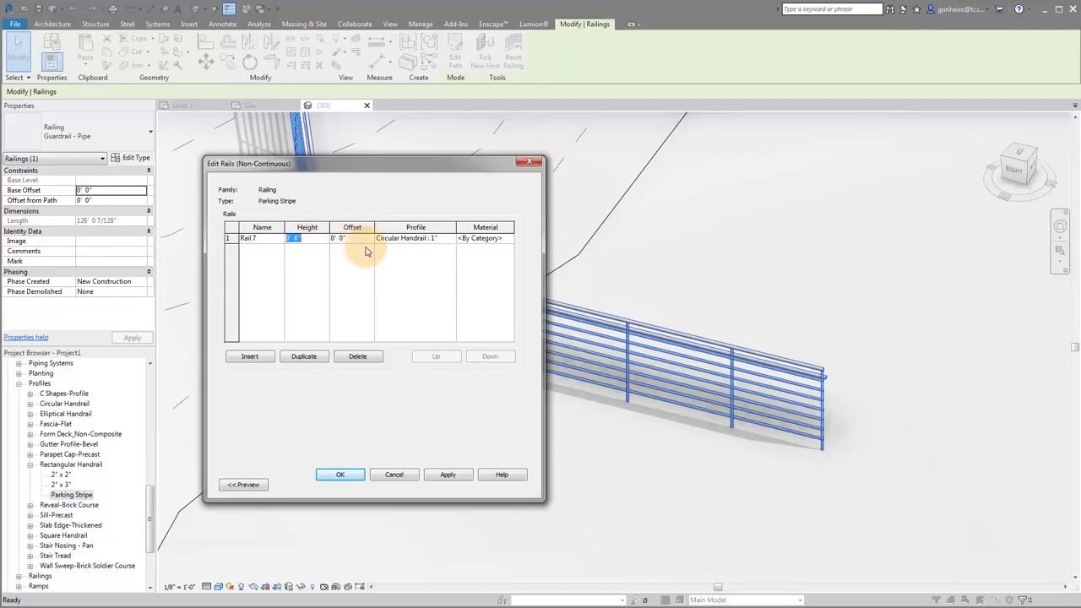
left_click(351, 238)
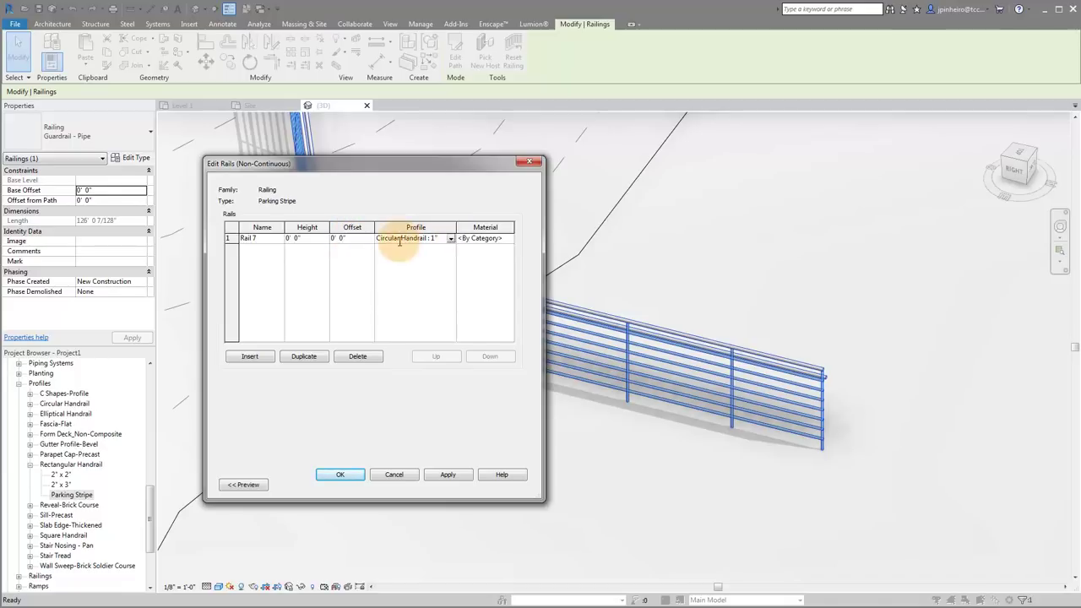
- Assign the Rectangular Handrail: Parking Stripe profile to the rail and begin choosing its material
left_click(450, 236)
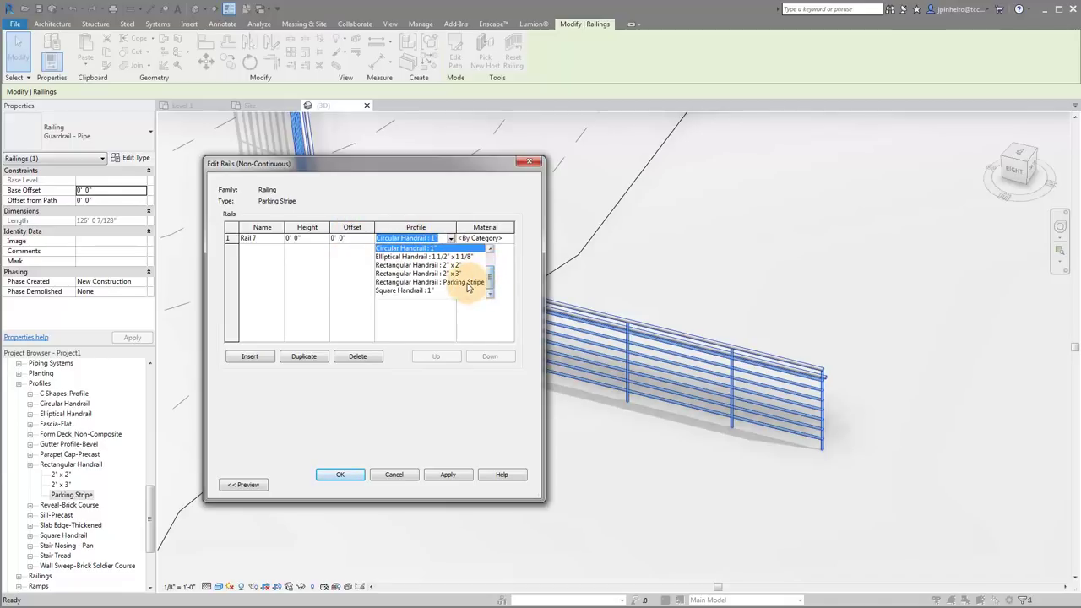
left_click(420, 274)
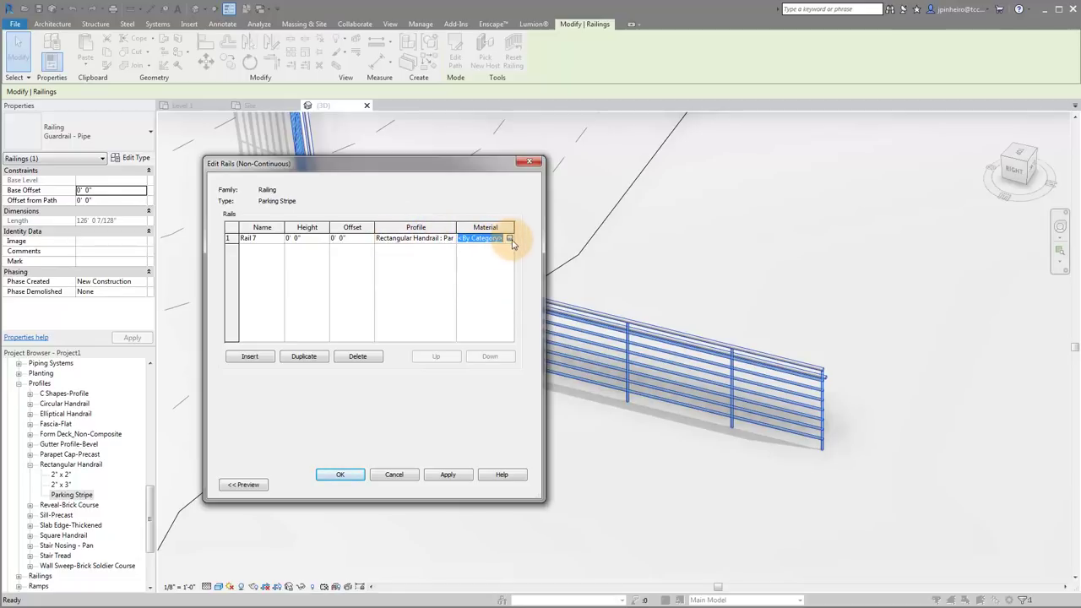
left_click(510, 245)
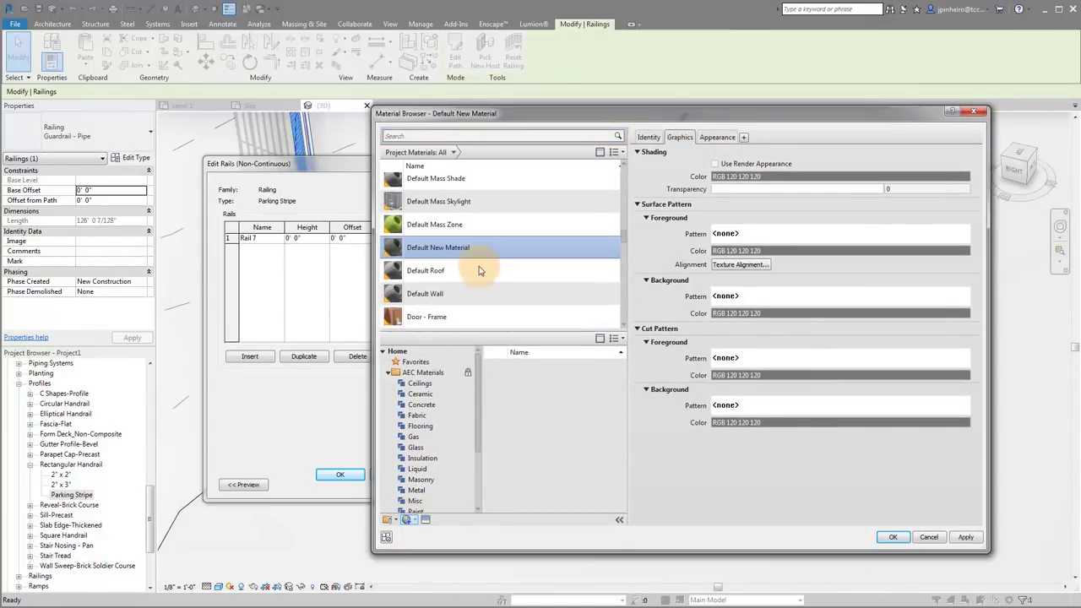
- Rename the new default material to 'Parking Stripe', dismissing the duplicate-name warning
double_click(437, 247)
type("Parking Stripe")
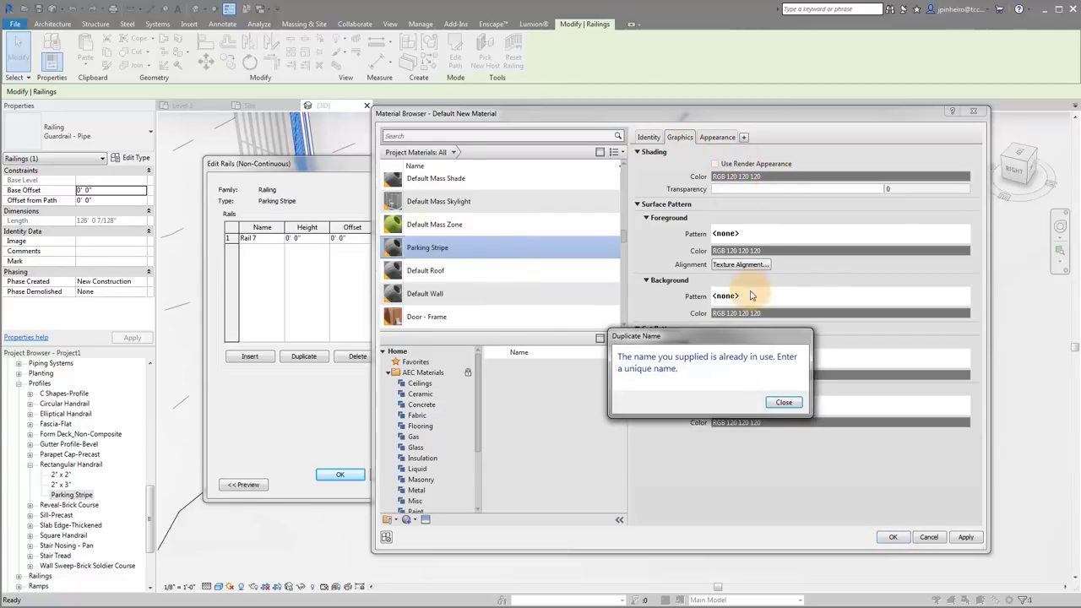
right_click(438, 247)
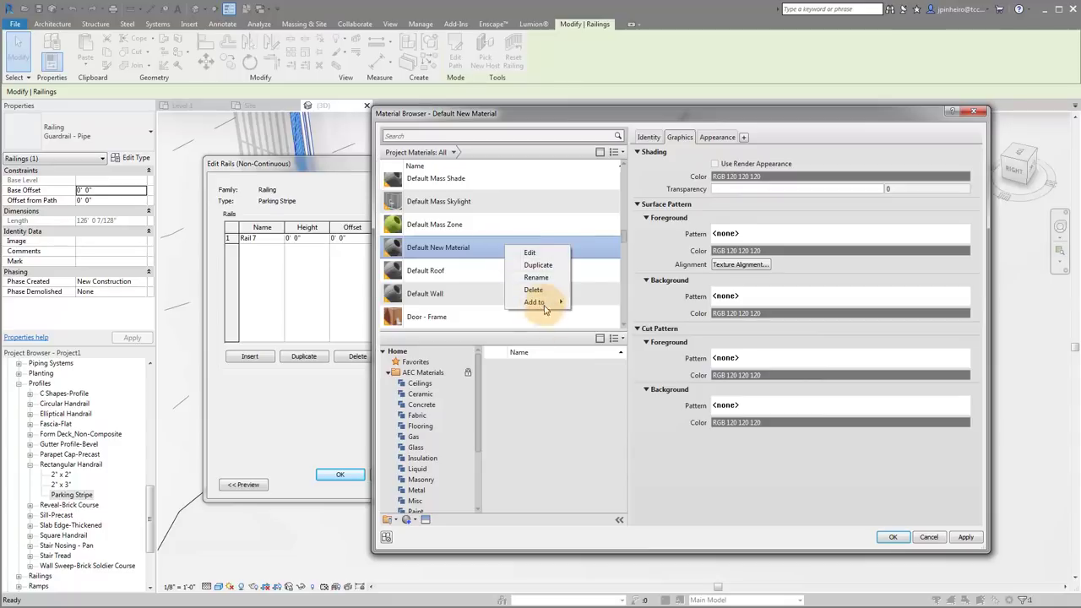
left_click(536, 277)
type("Parking Stripe")
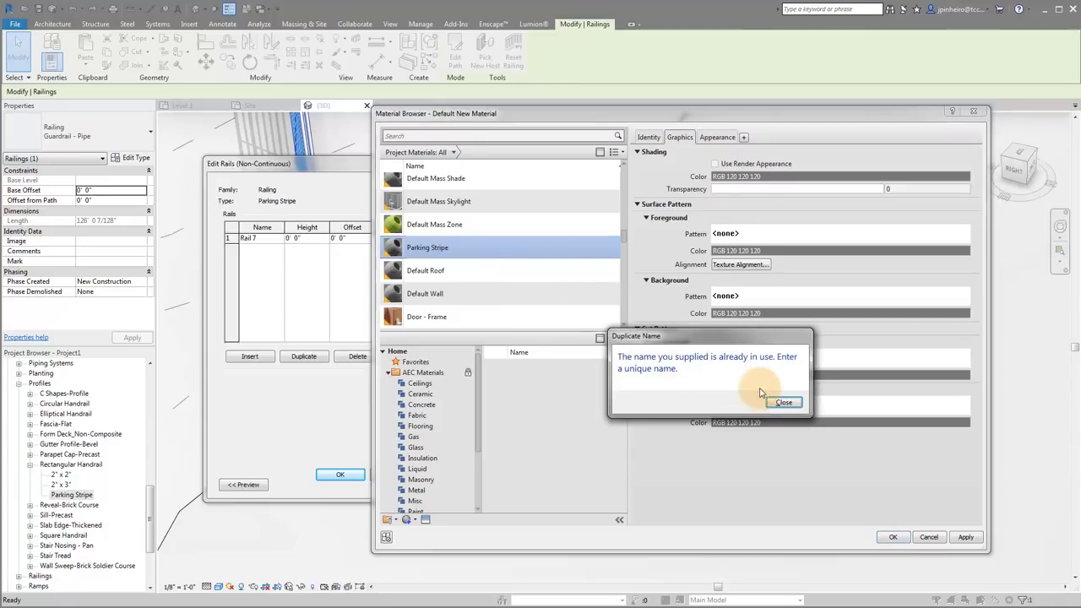
left_click(784, 402)
type("park")
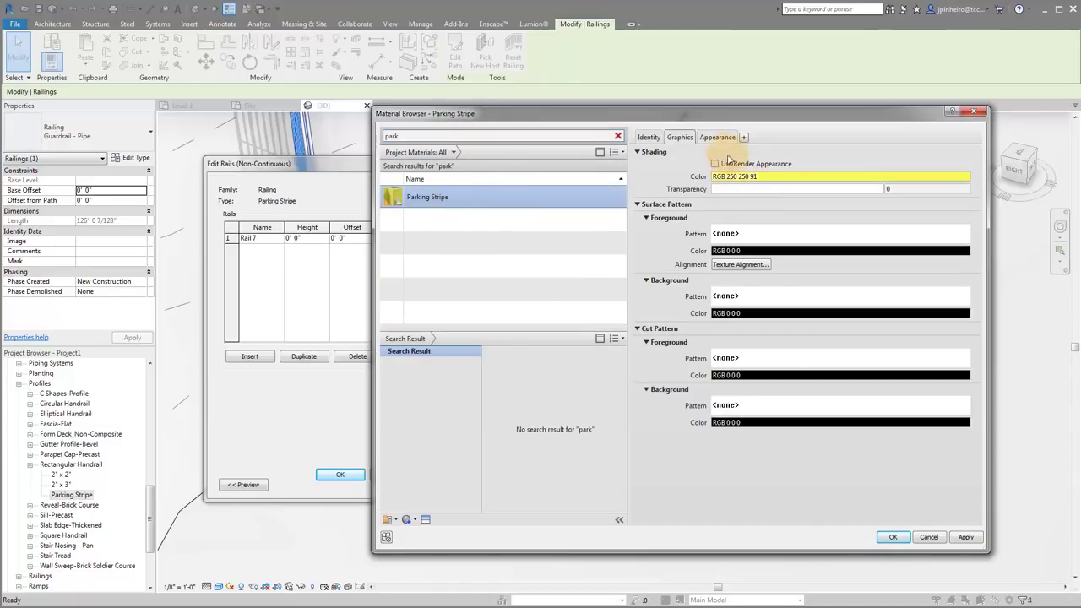
- Review the Parking Stripe material's Appearance and Graphics and assign it to the rail
left_click(716, 136)
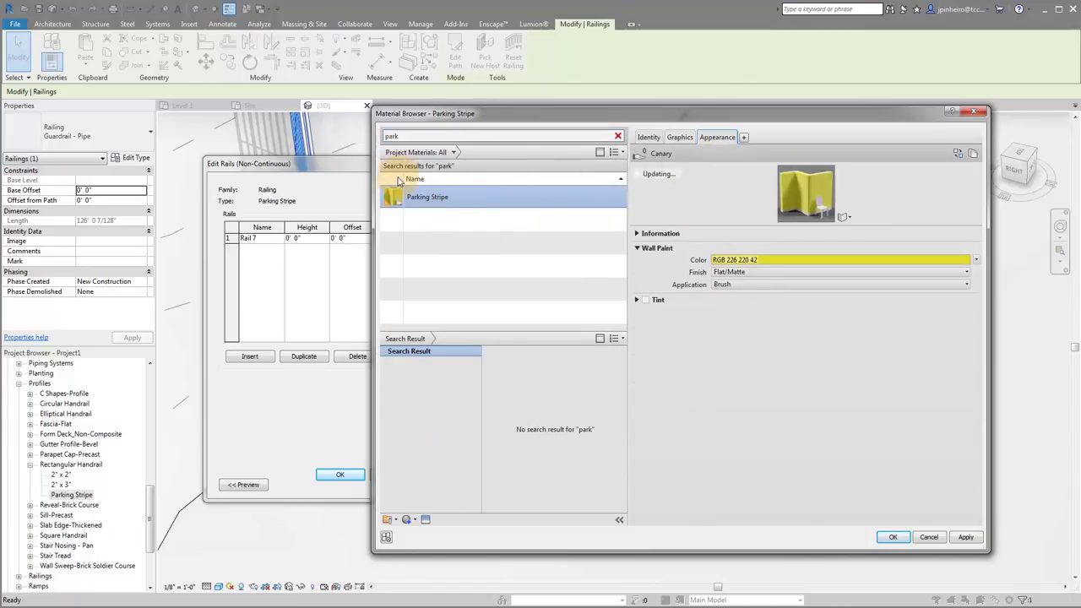
left_click(679, 137)
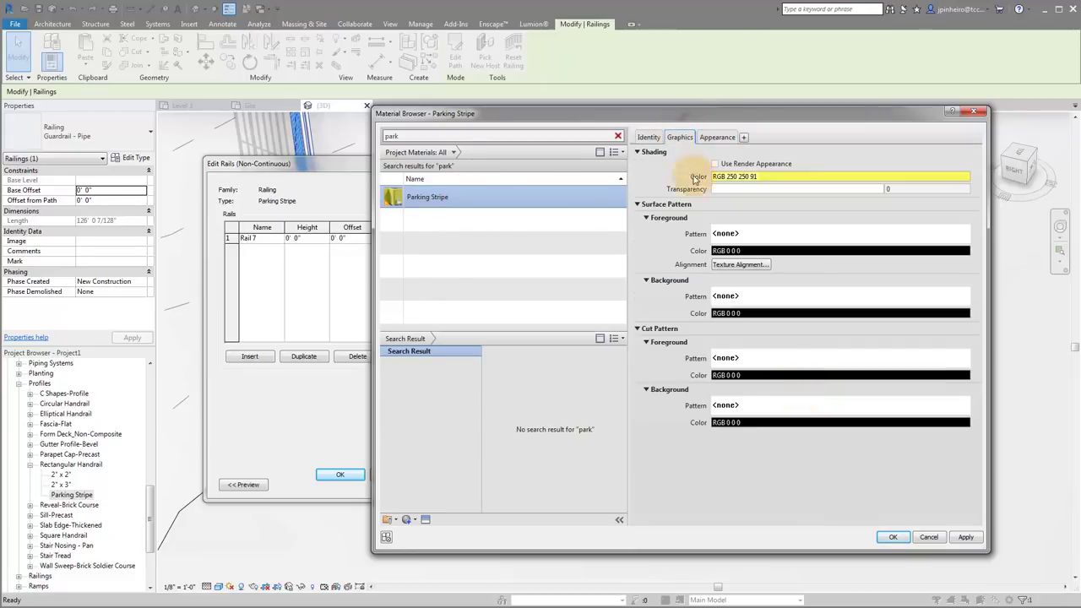
left_click(892, 537)
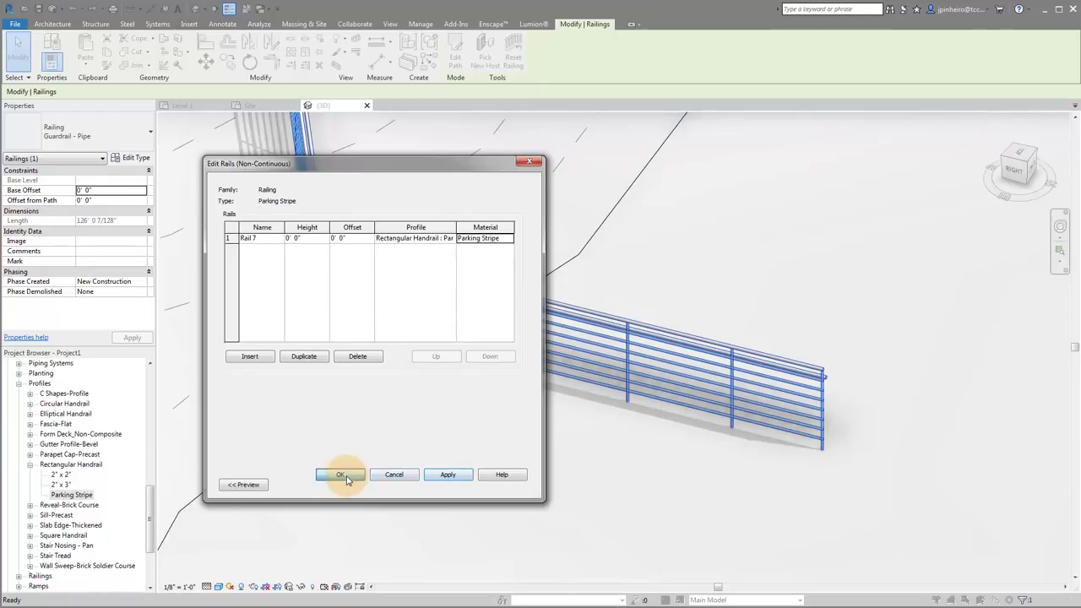
- Confirm the rail structure and set the baluster Start Post to None
left_click(341, 473)
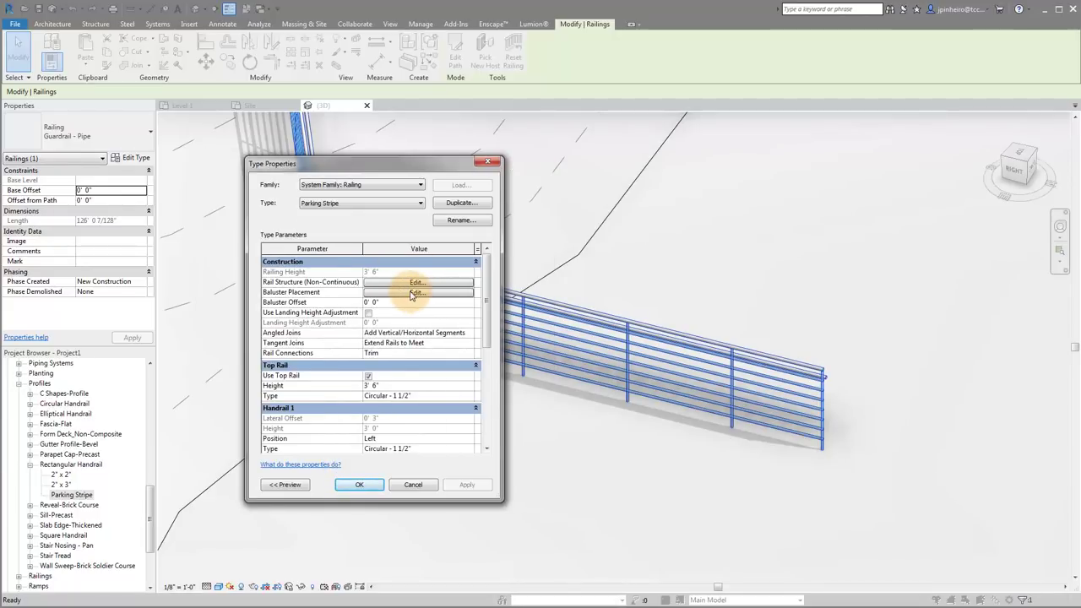
mouse_move(842, 407)
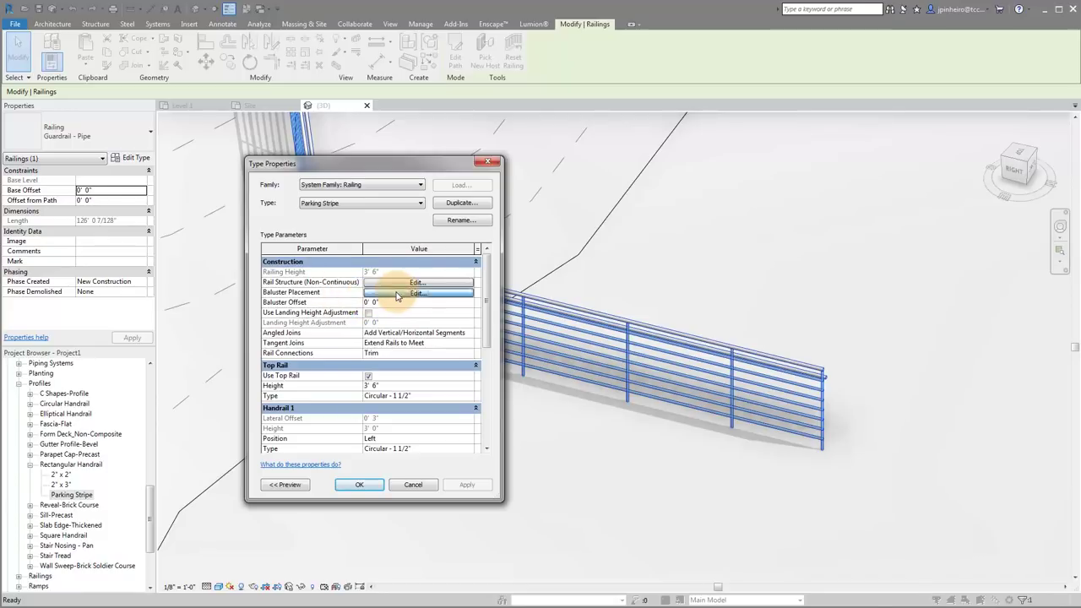
left_click(418, 294)
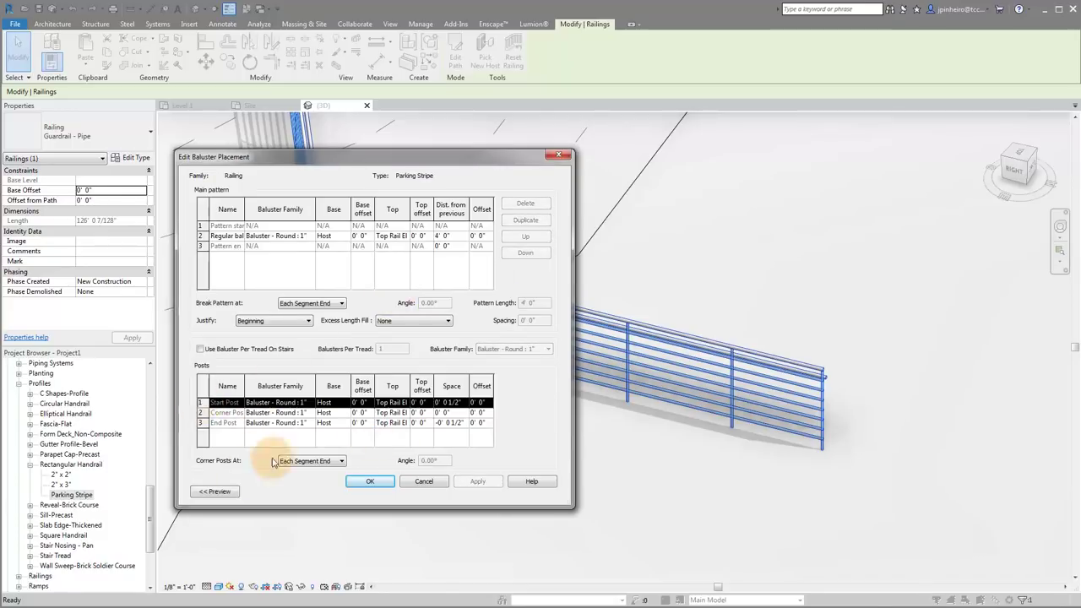
left_click(311, 402)
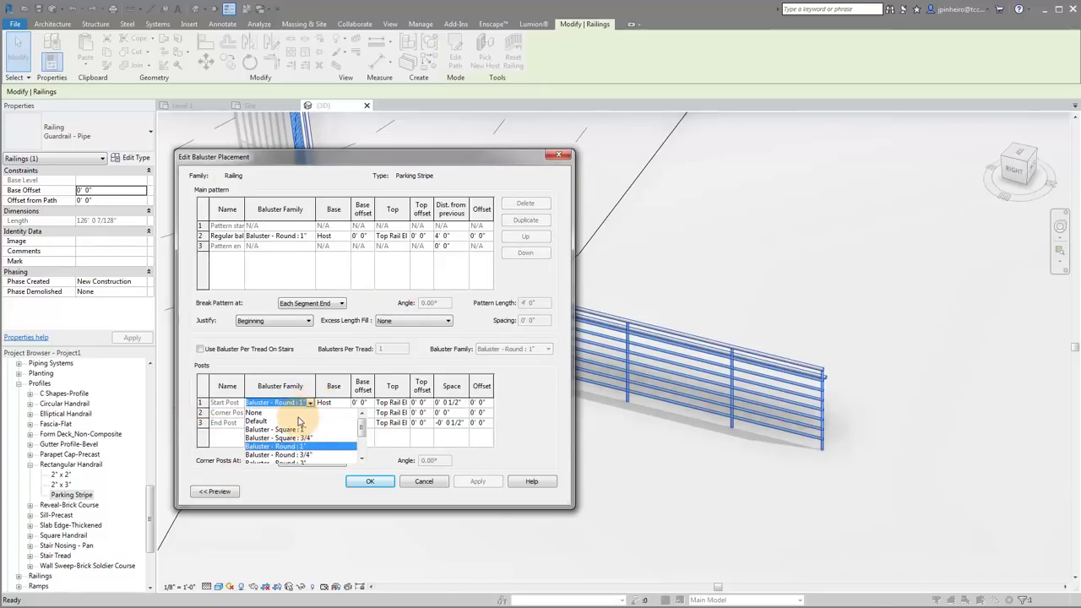
left_click(255, 412)
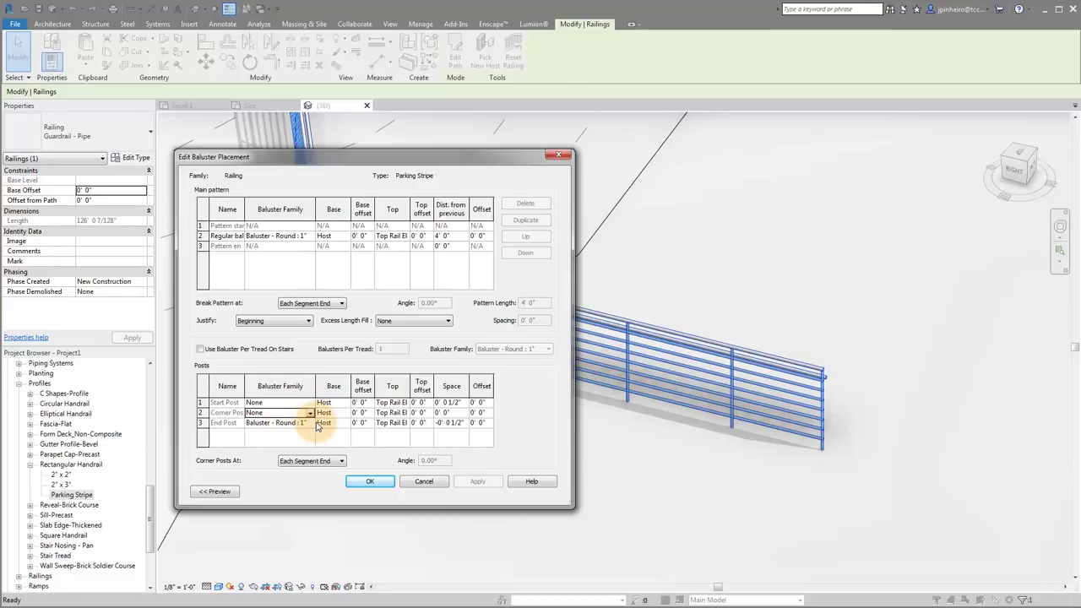
- Set the End Post and regular baluster to None and apply the railing type changes
left_click(278, 413)
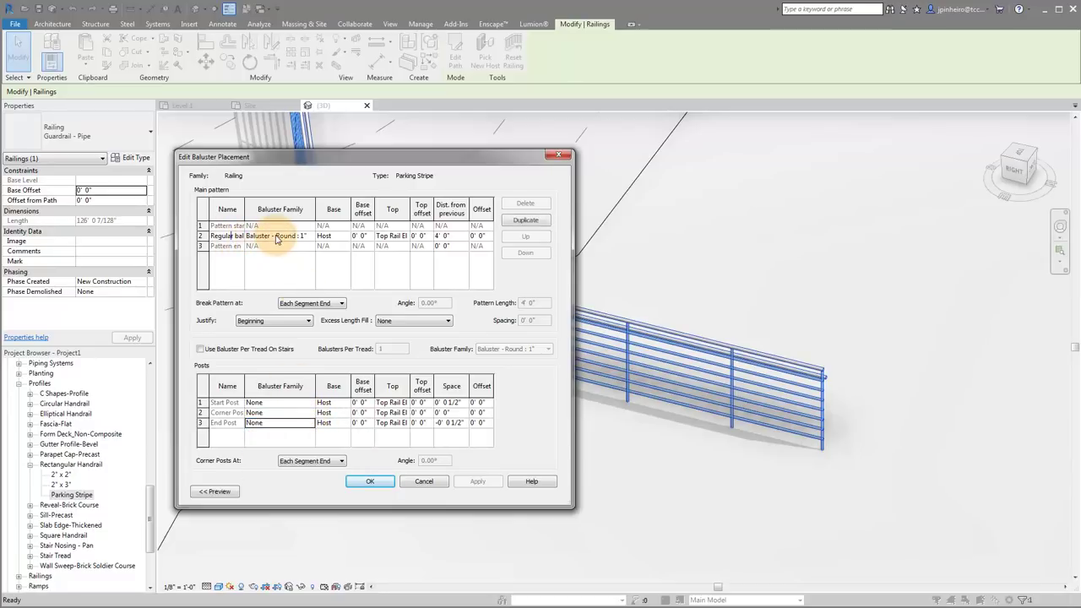
left_click(279, 236)
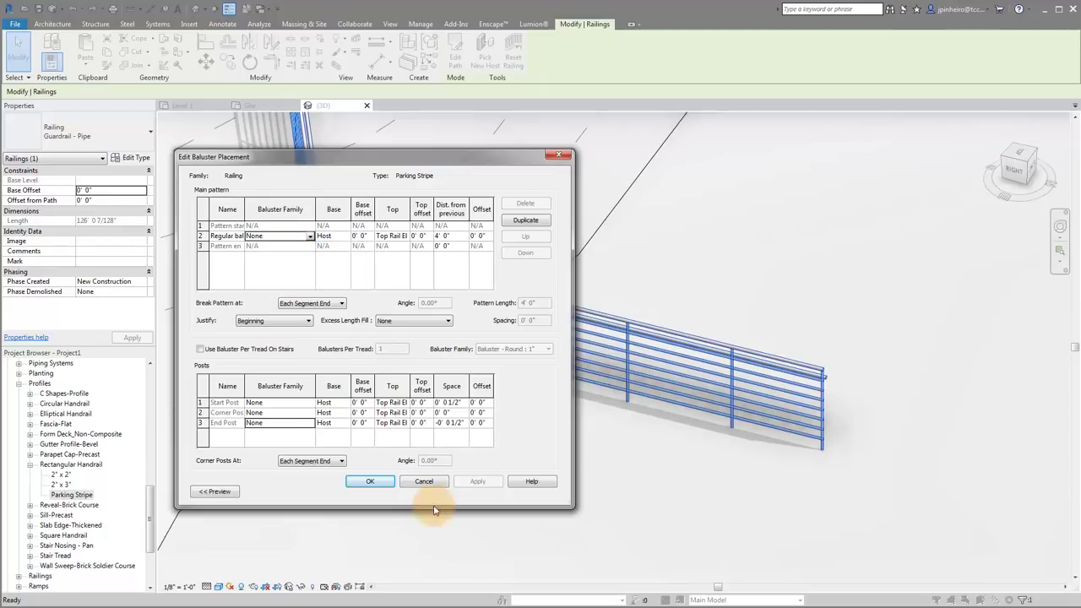
left_click(368, 479)
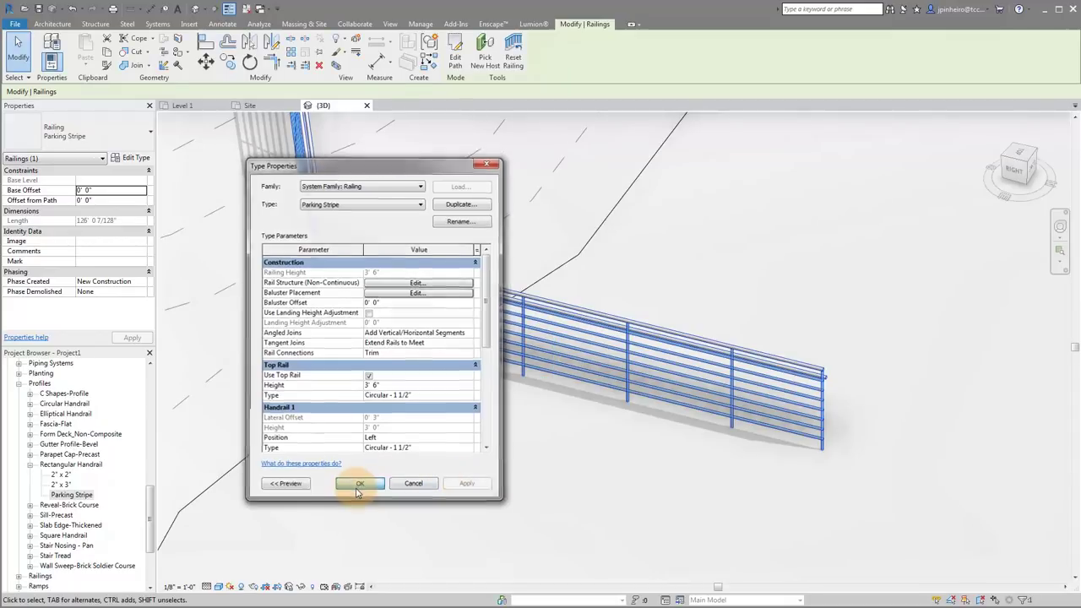
left_click(360, 483)
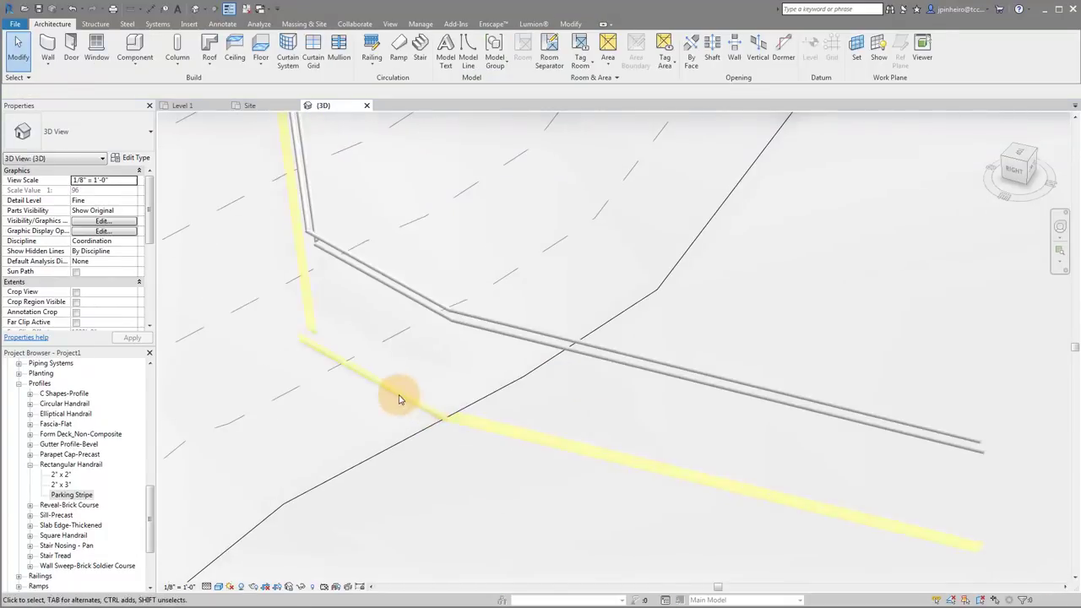
- Select the yellow stripe railing, inspect it in 3D, and reopen its Type Properties
left_click(402, 398)
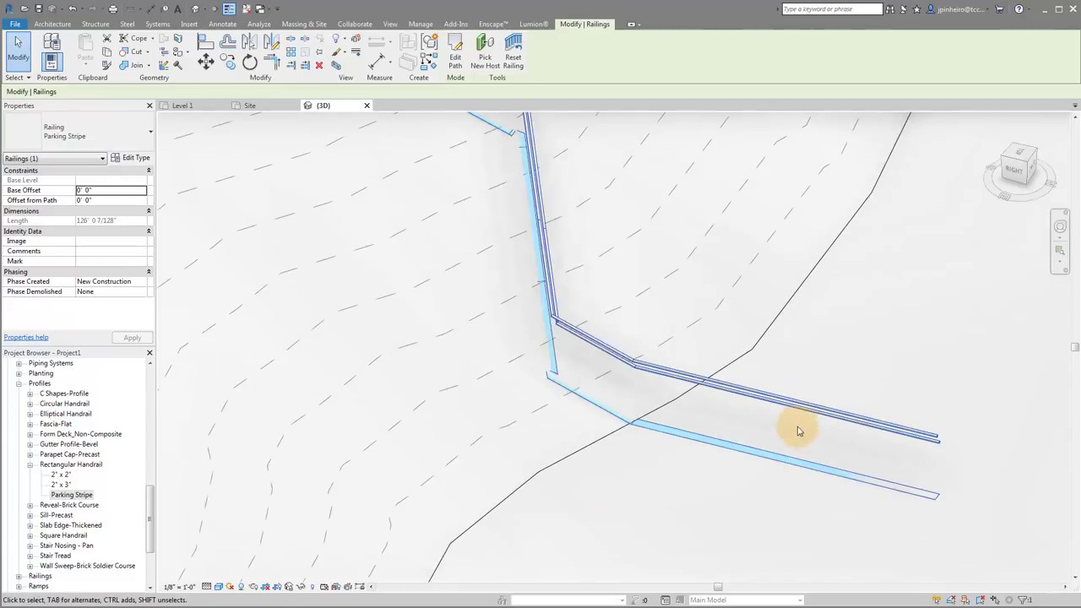
left_click_drag(797, 431, 791, 549)
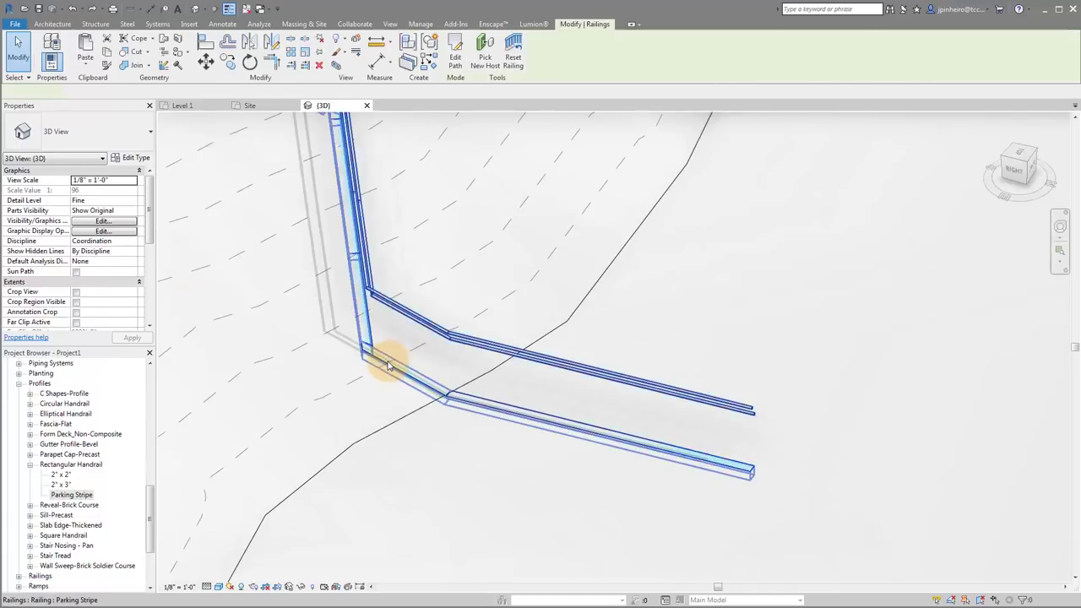
left_click(135, 157)
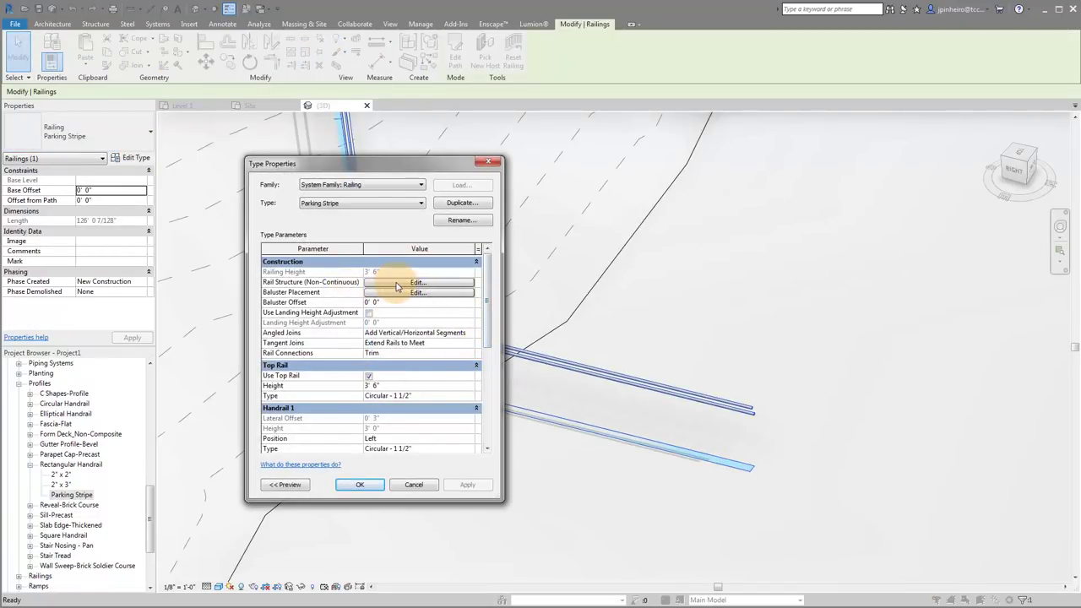
- Set the rail Offset to 1" and confirm the rail structure and type changes
left_click(417, 282)
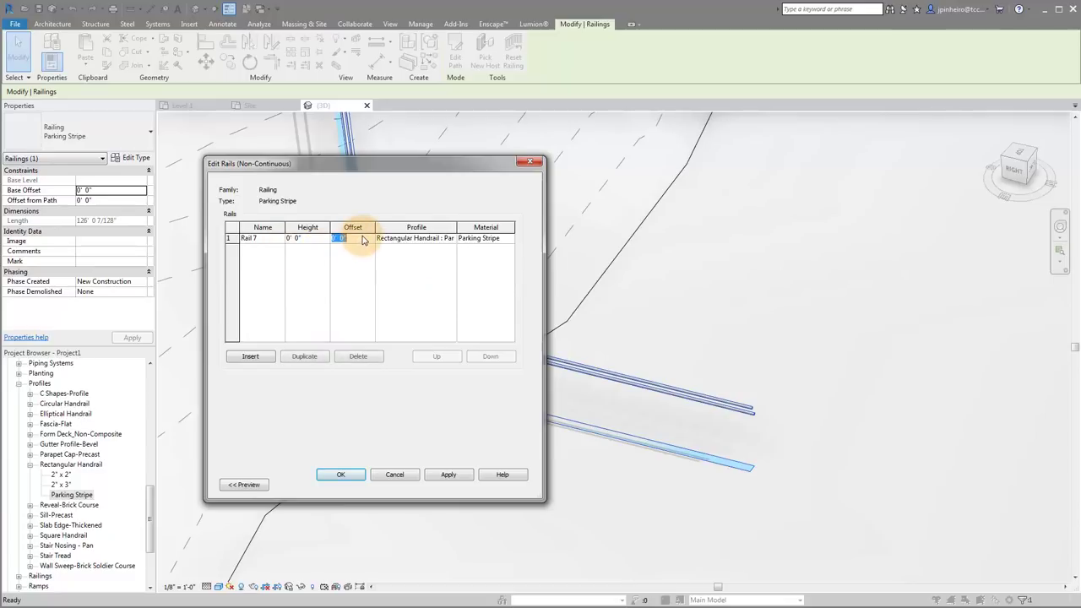
type("1\"")
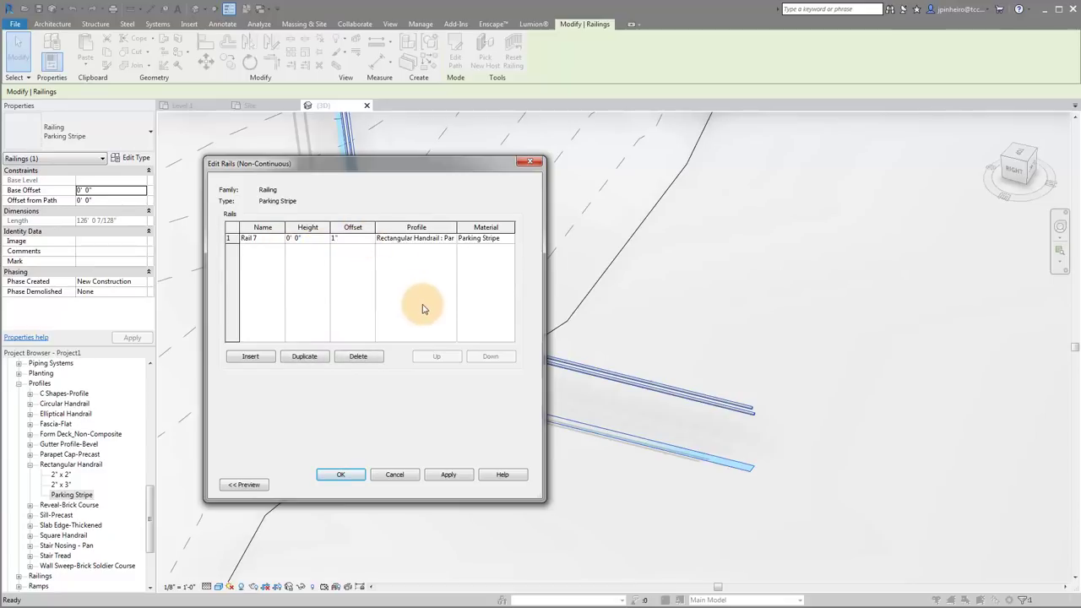
left_click(351, 236)
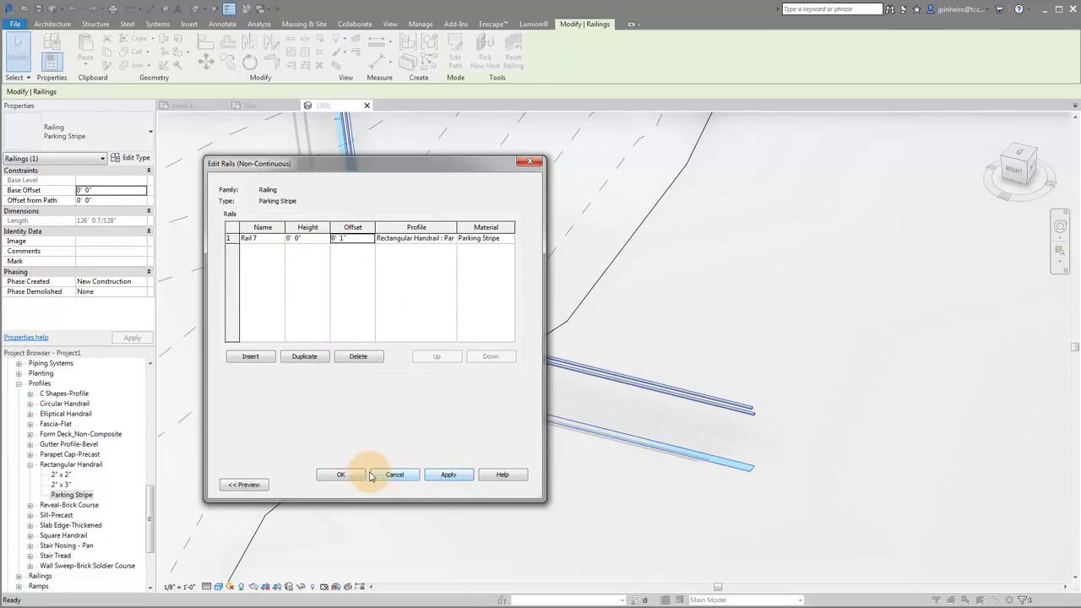
left_click(341, 473)
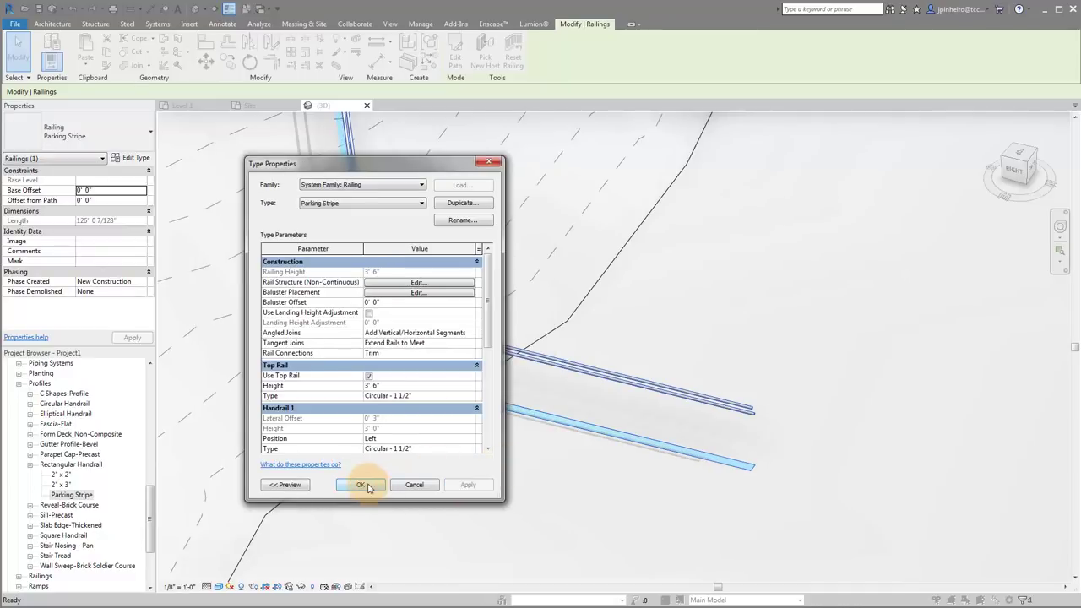
left_click(361, 483)
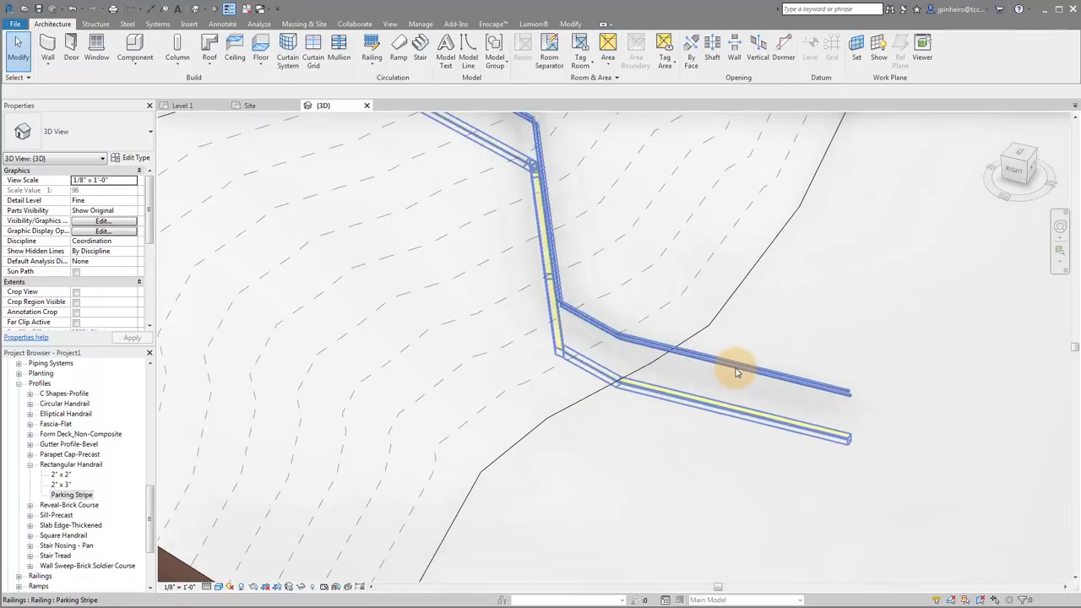
- Reselect the Parking Stripe railing to bring up its type settings
left_click(735, 372)
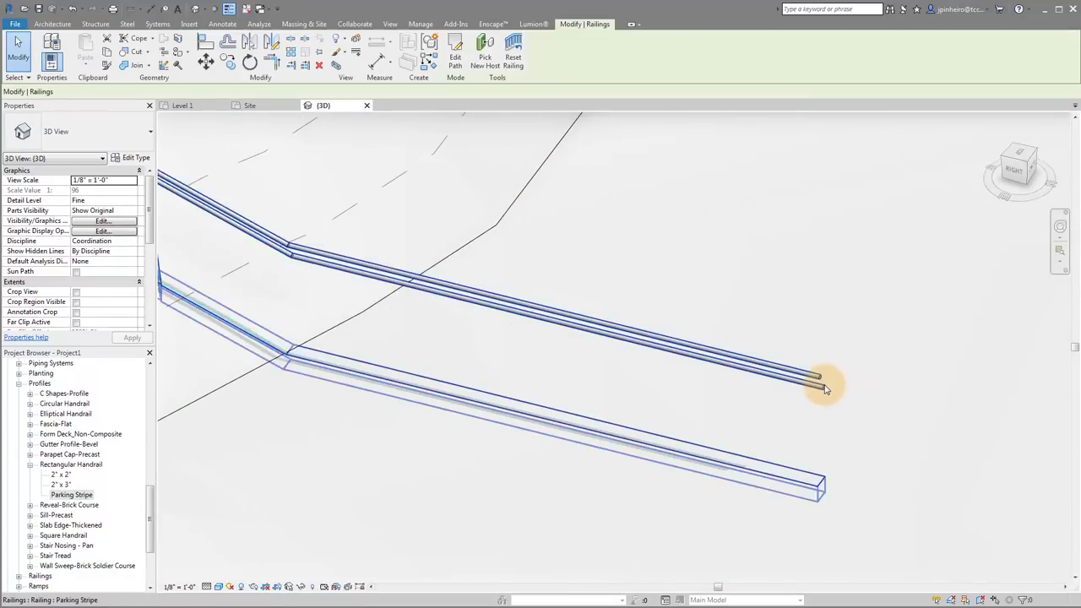
left_click(375, 382)
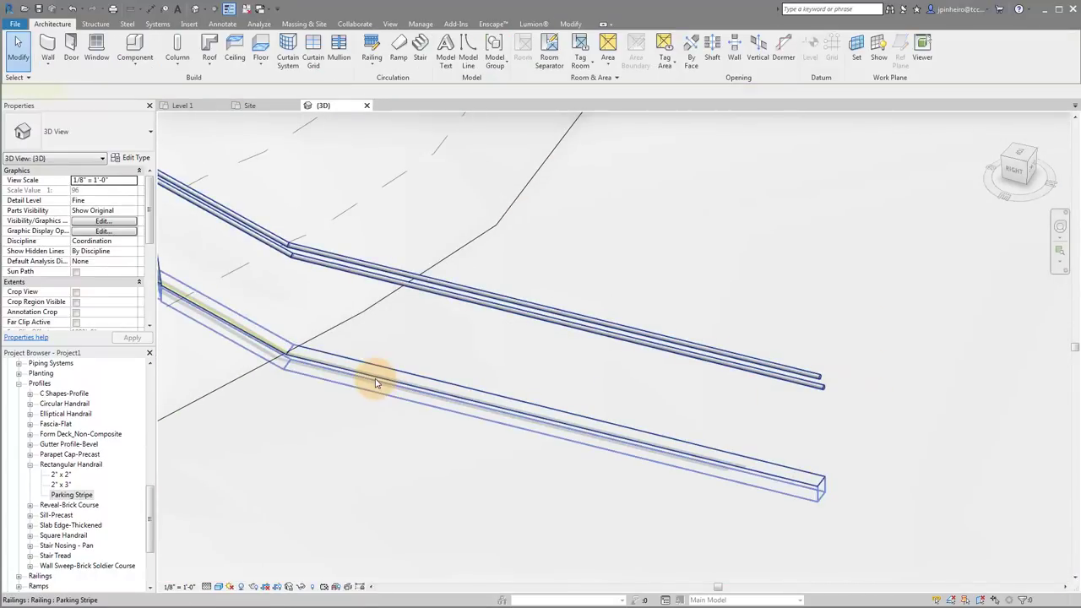
left_click(375, 380)
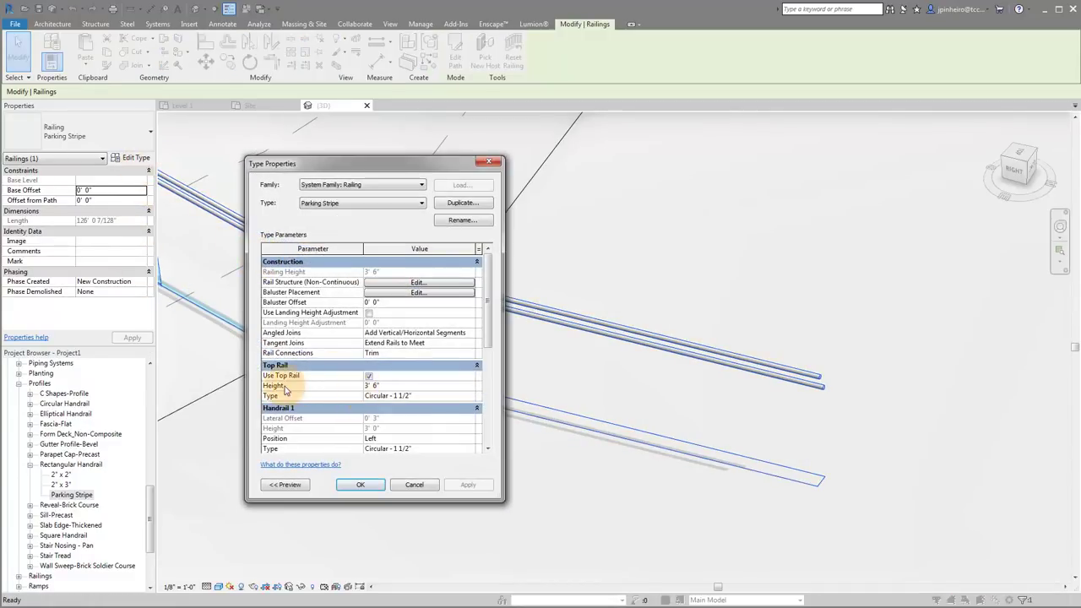
- Turn off the top rail and set Handrail 1 to None, then apply the type changes
scroll("down", 3)
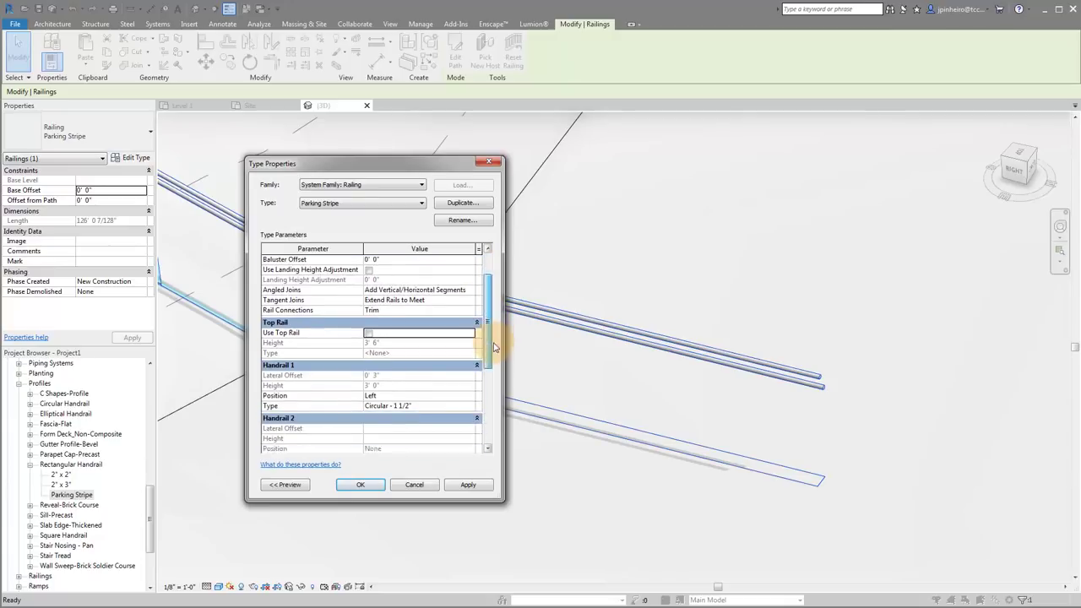
scroll("down", 3)
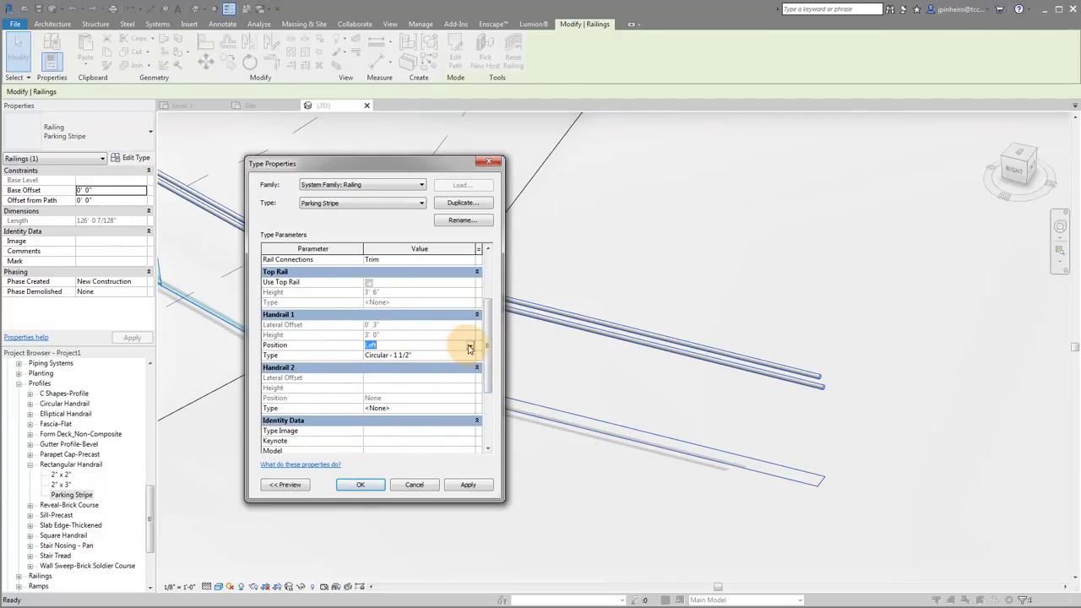
left_click(470, 348)
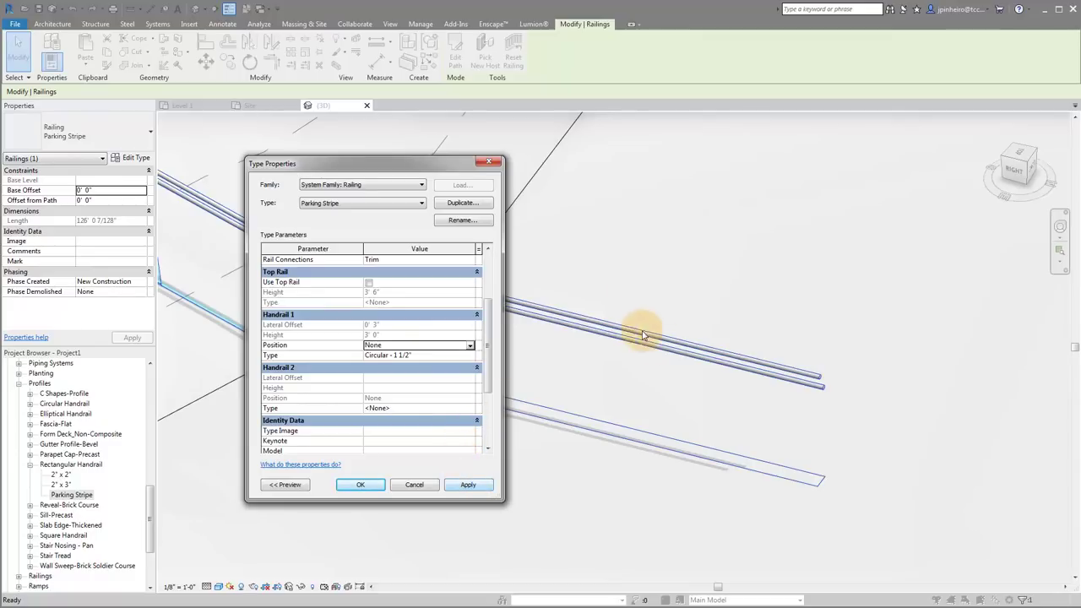
mouse_move(820, 385)
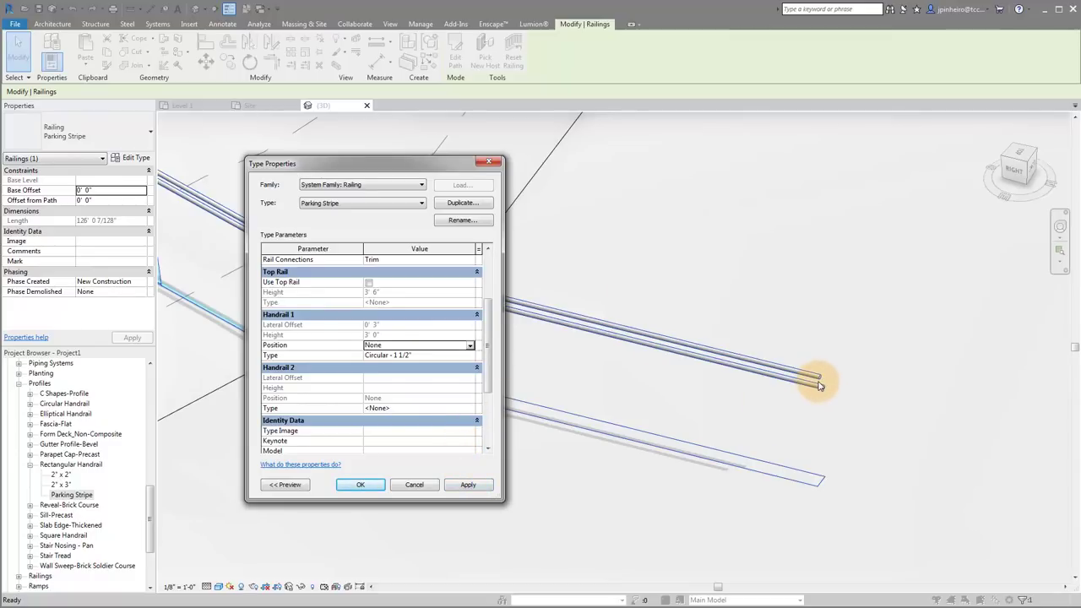
left_click(468, 483)
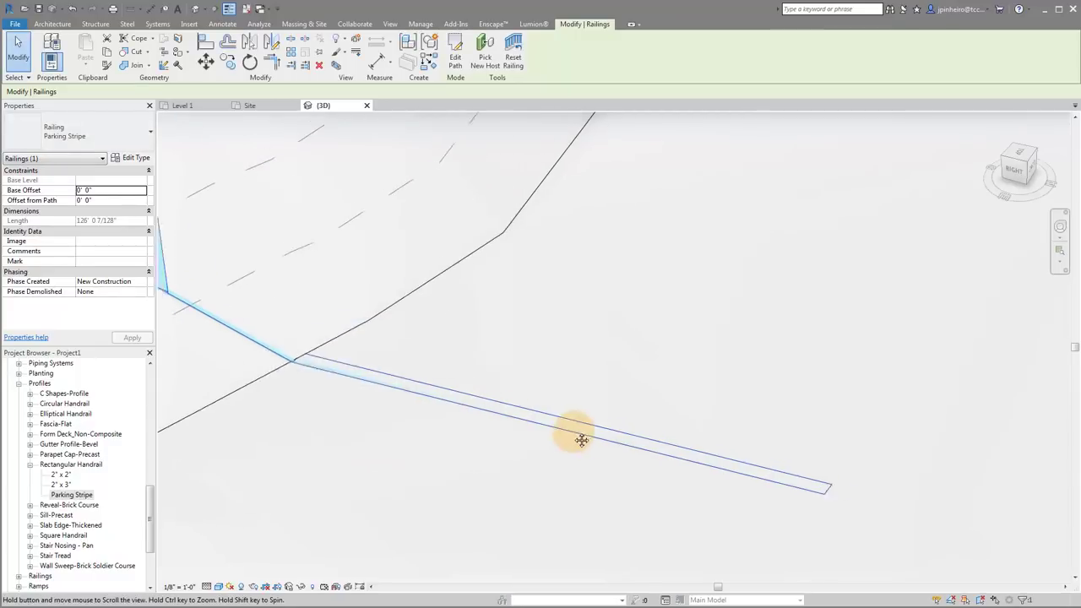
- Reopen the type's rail structure and set the rail Offset back to 0"
left_click(136, 159)
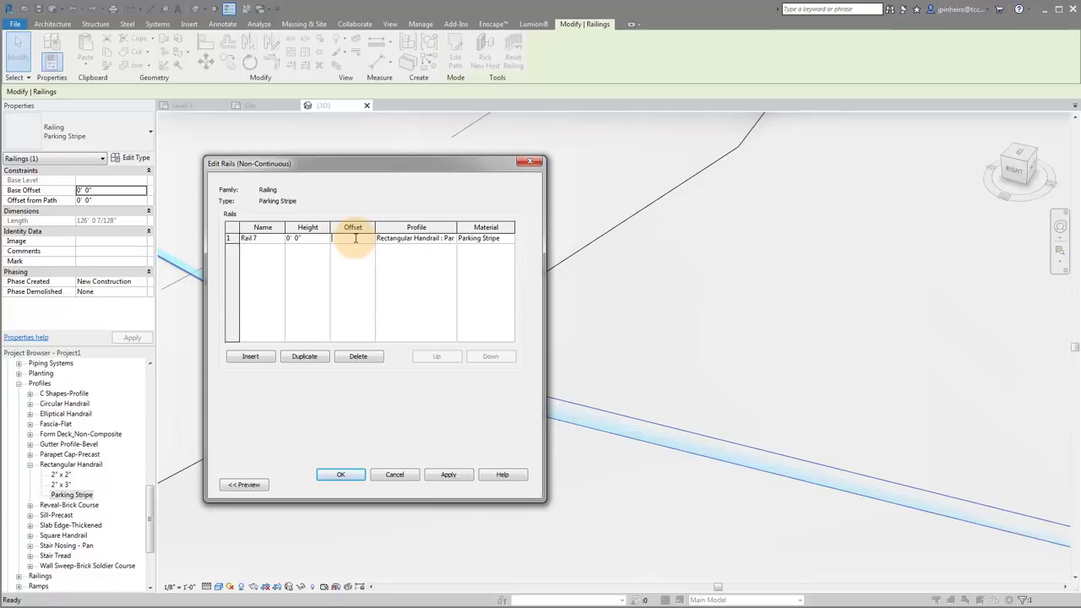
left_click(307, 237)
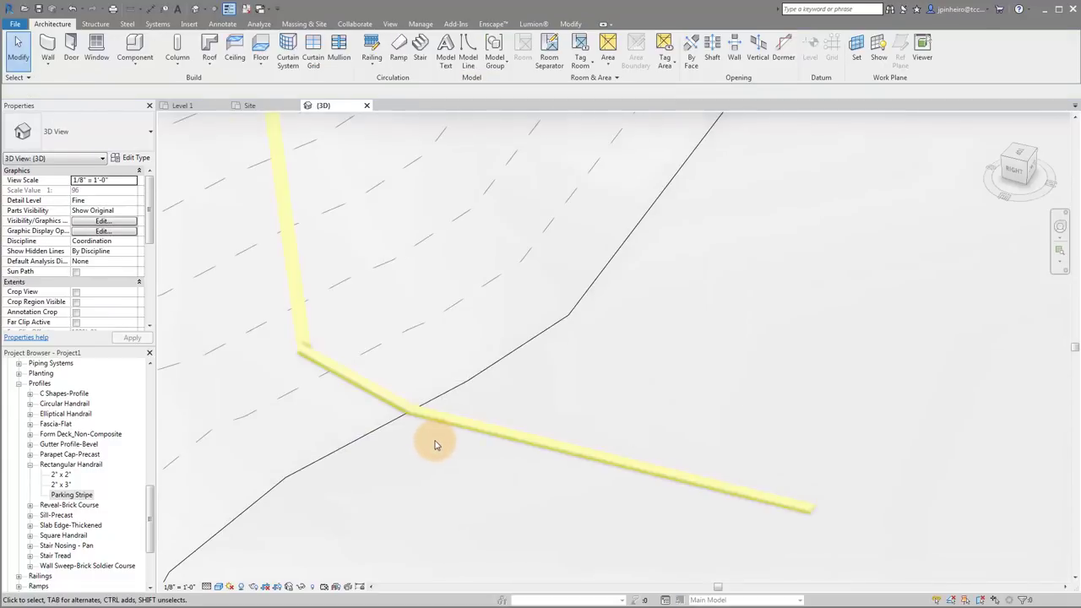
left_click_drag(436, 446, 571, 510)
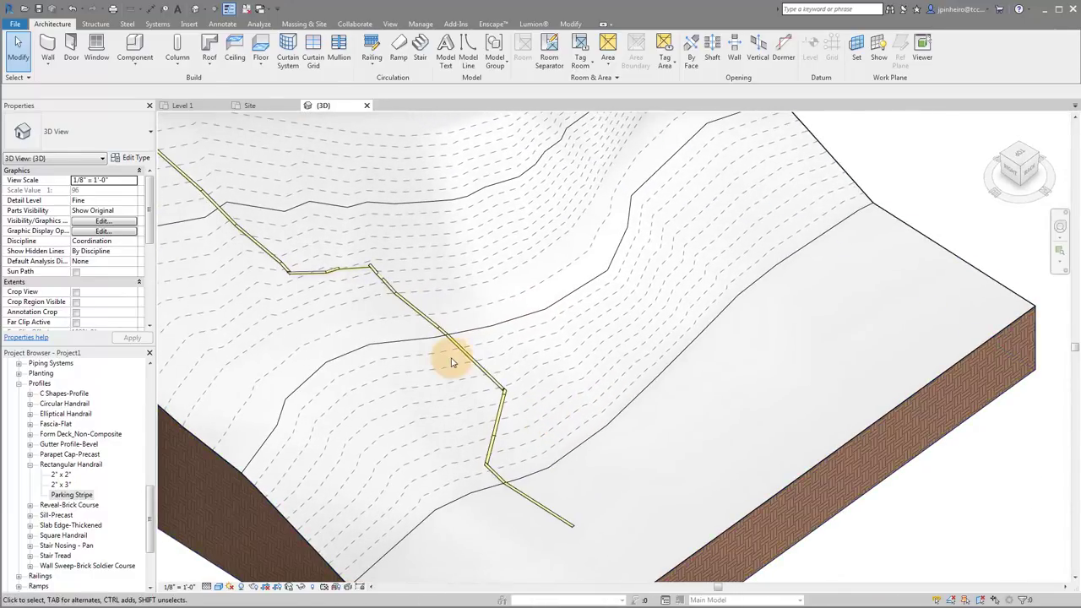
left_click(453, 363)
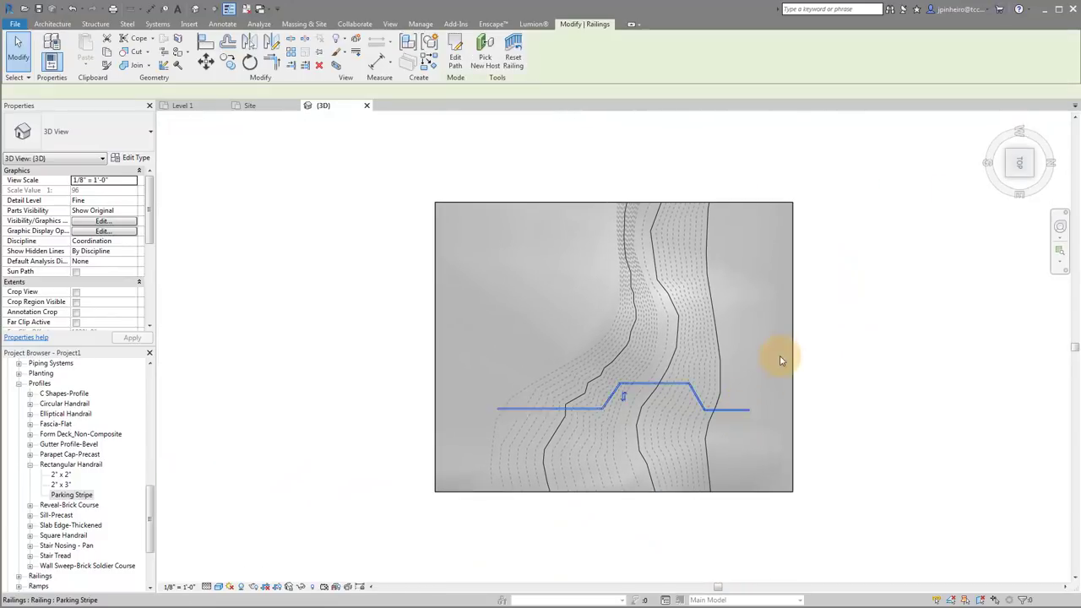
- Sketch a U-shaped path for a second Parking Stripe railing across the slope
left_click(456, 50)
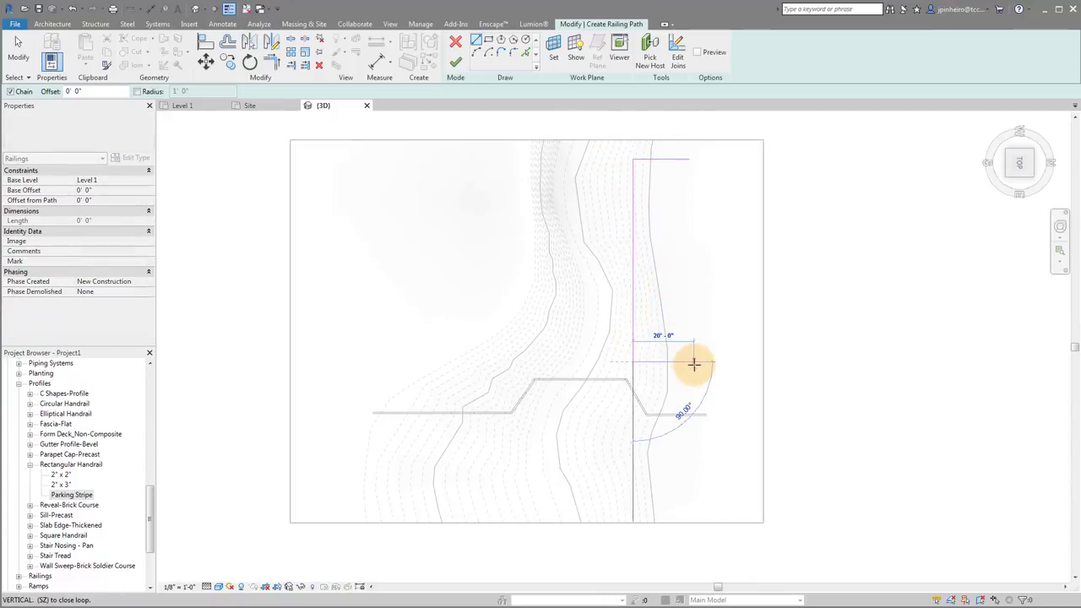
left_click(456, 64)
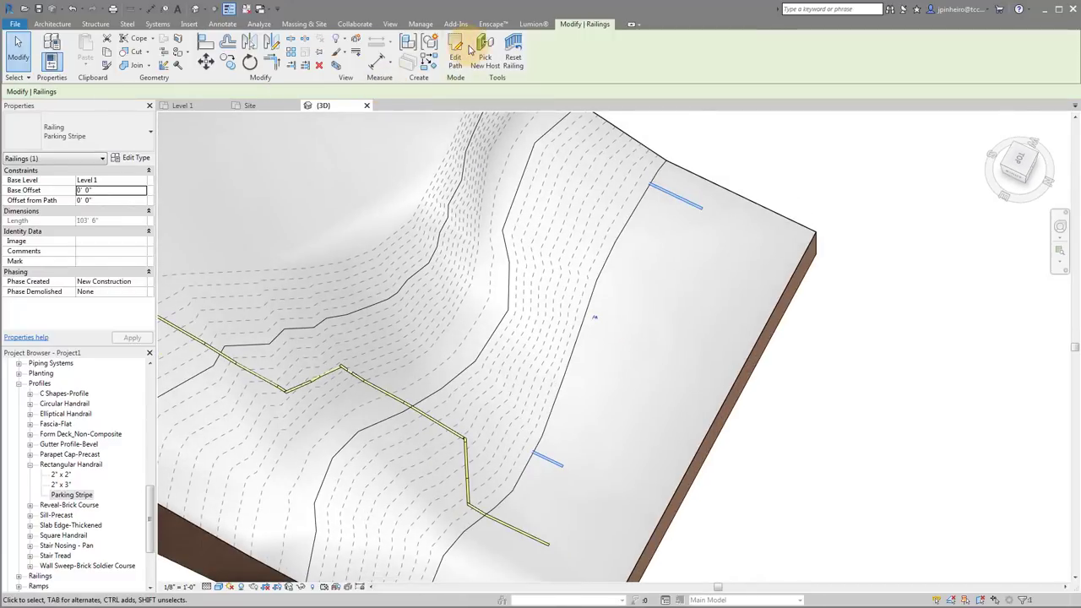
left_click(544, 463)
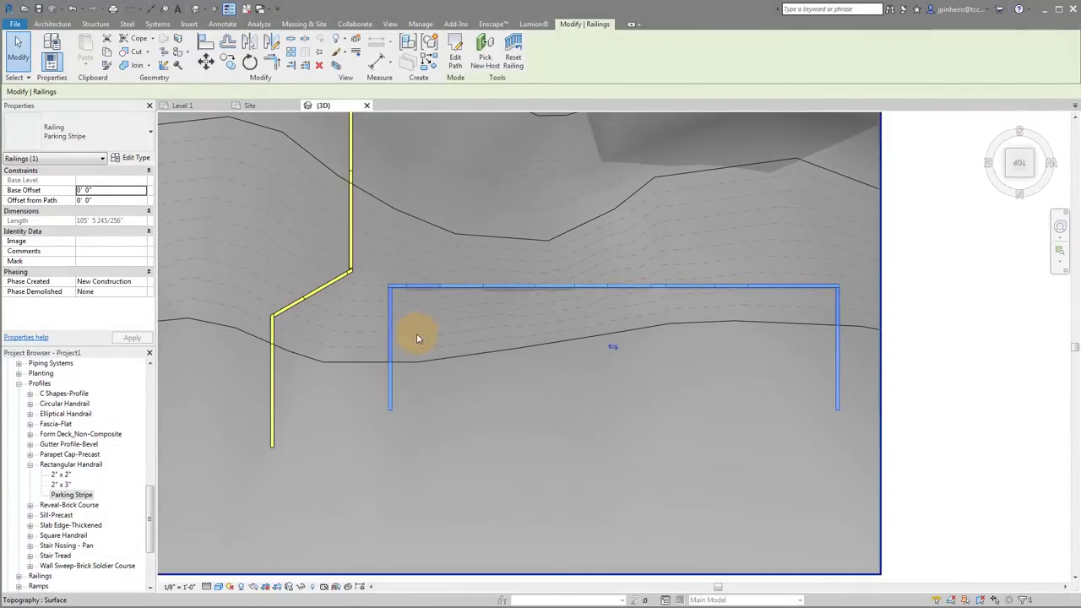
- Edit the long stripe's path to add perpendicular divider lines forming parking stalls, then finish
left_click(456, 48)
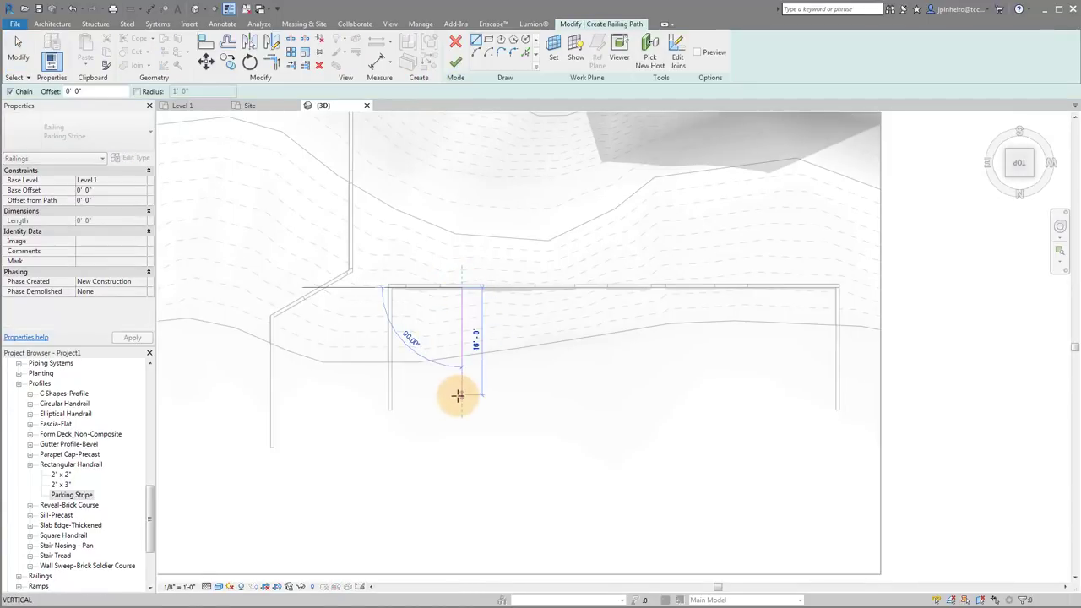
left_click(484, 47)
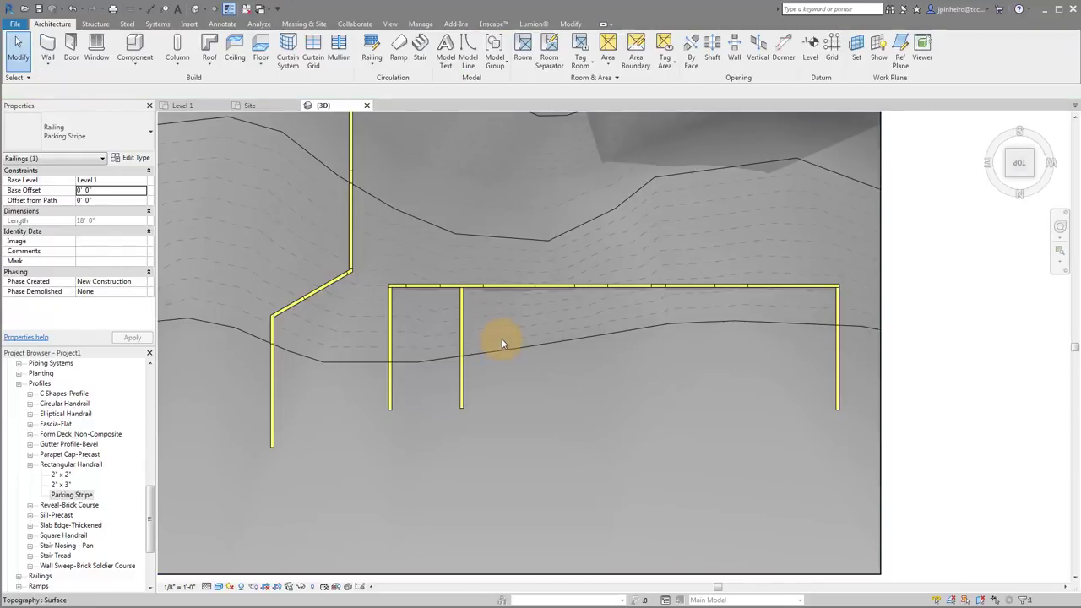
left_click(463, 349)
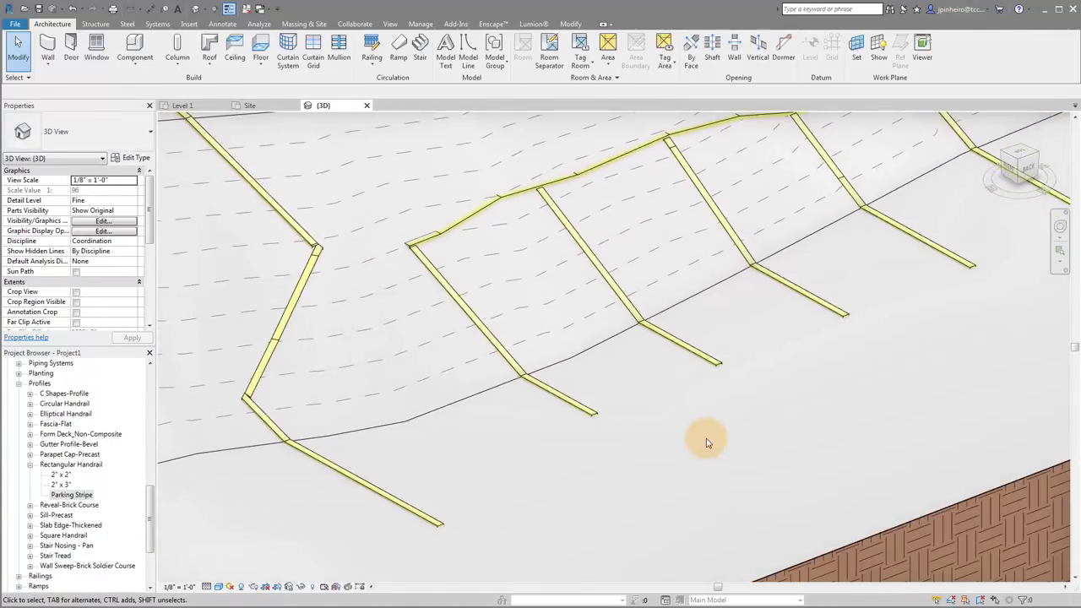
left_click_drag(706, 443, 651, 442)
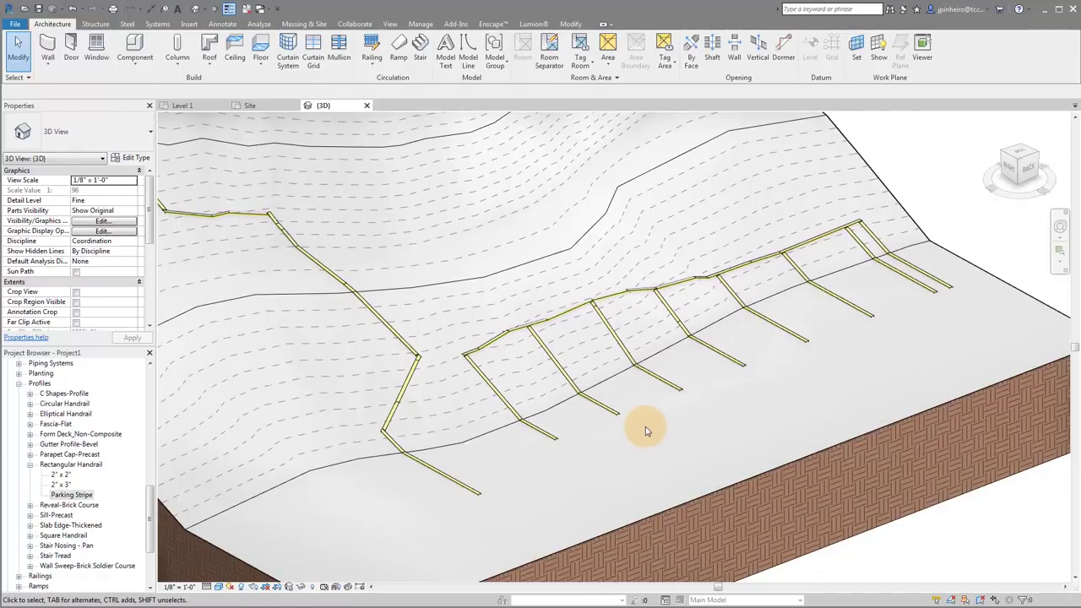
mouse_move(781, 437)
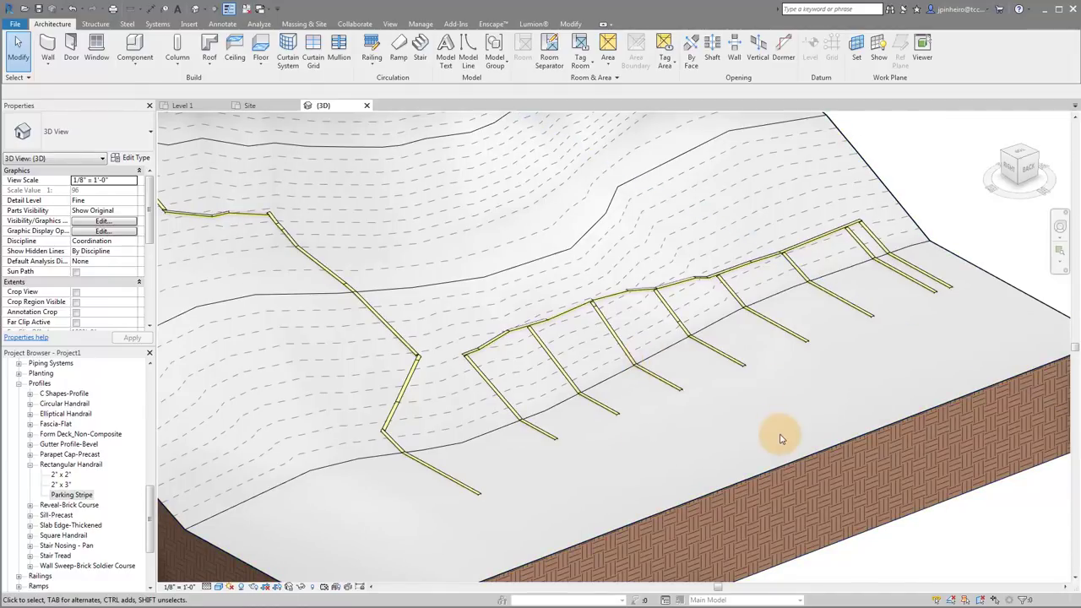